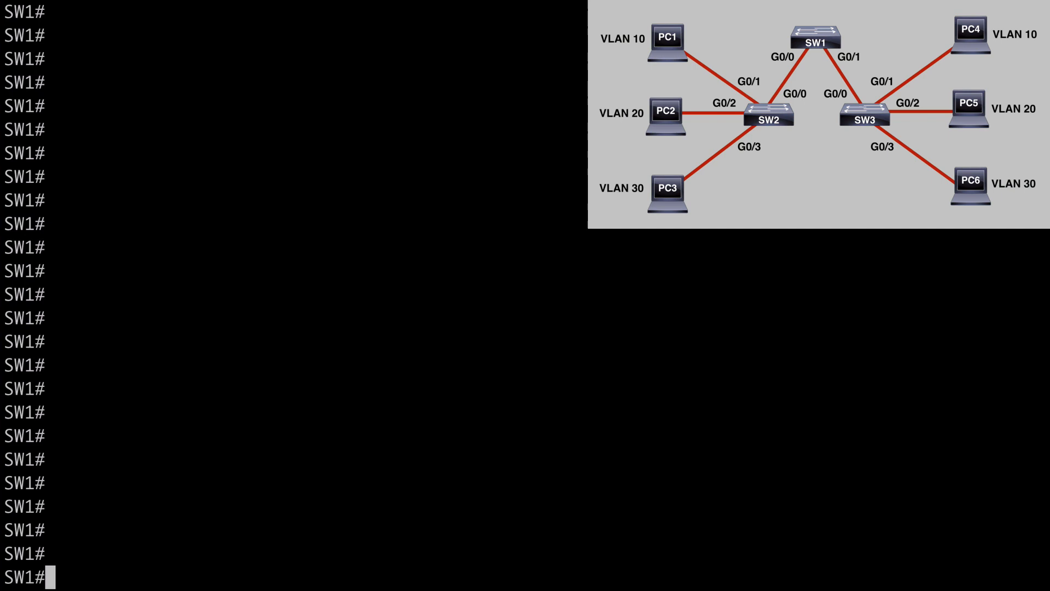
Step: Show SW1's trunk ports with VLANs 1-4094 allowed, then enter global configuration mode
{"action": "type", "text": "sh int trunk"}
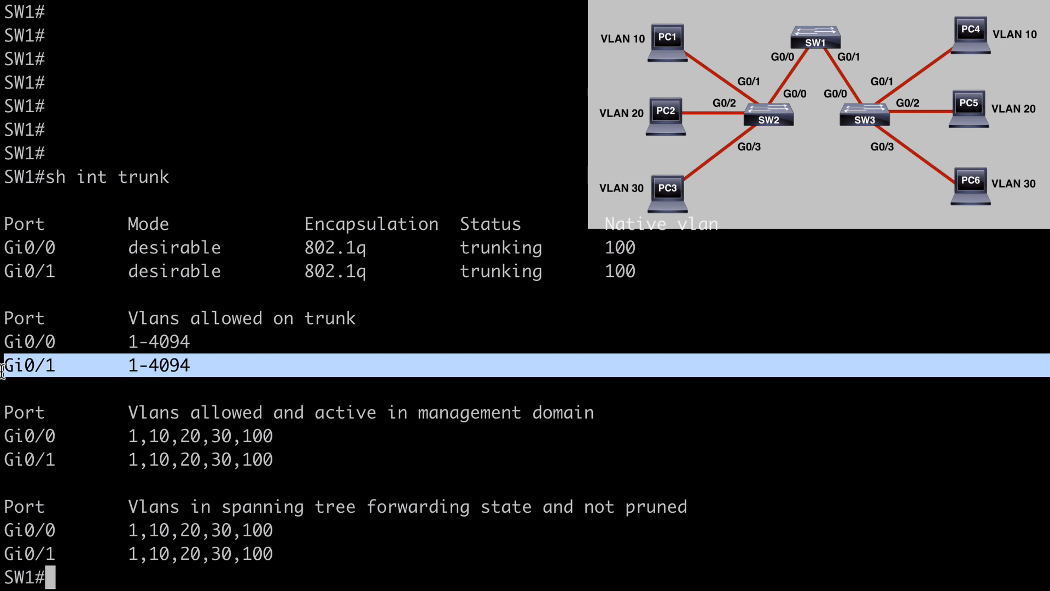
{"action": "mouse_move", "coordinate": [288, 350]}
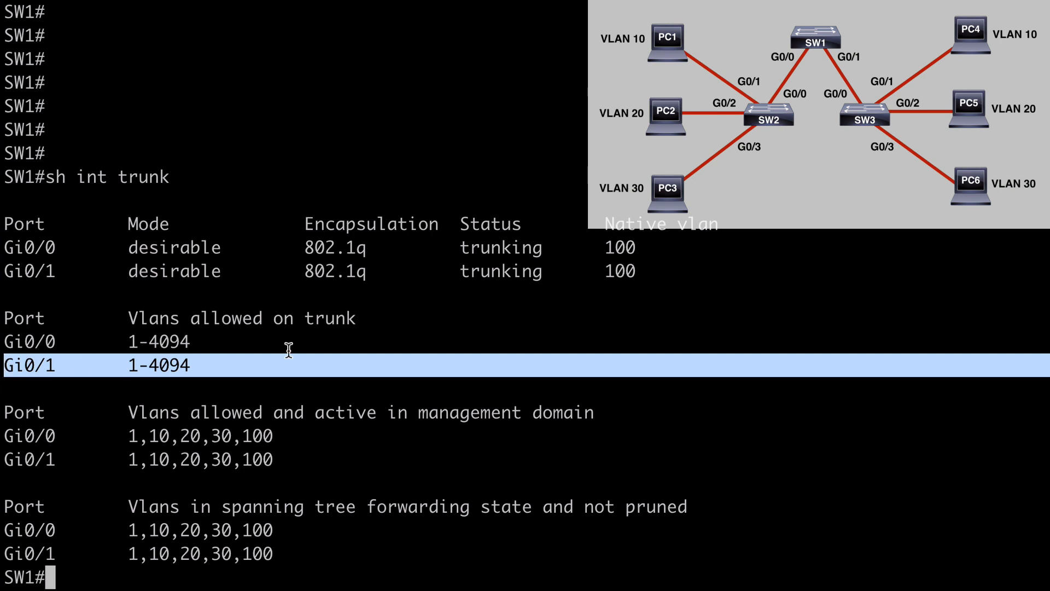
{"action": "type", "text": "conf t"}
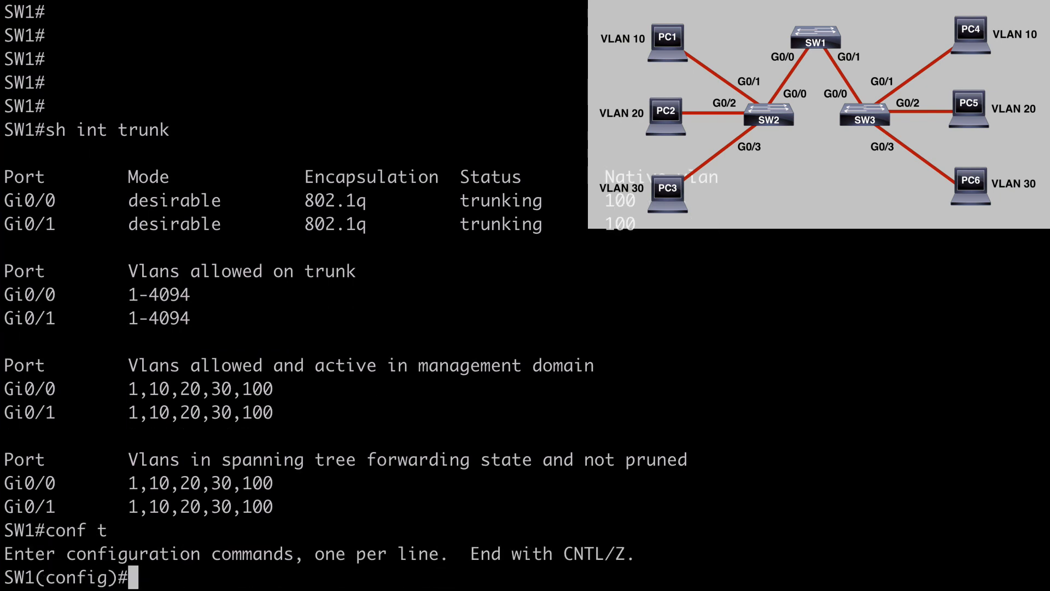
Step: On interface range Gi0/0-1, check the allowed-VLAN options and remove VLAN 200
{"action": "type", "text": "int range"}
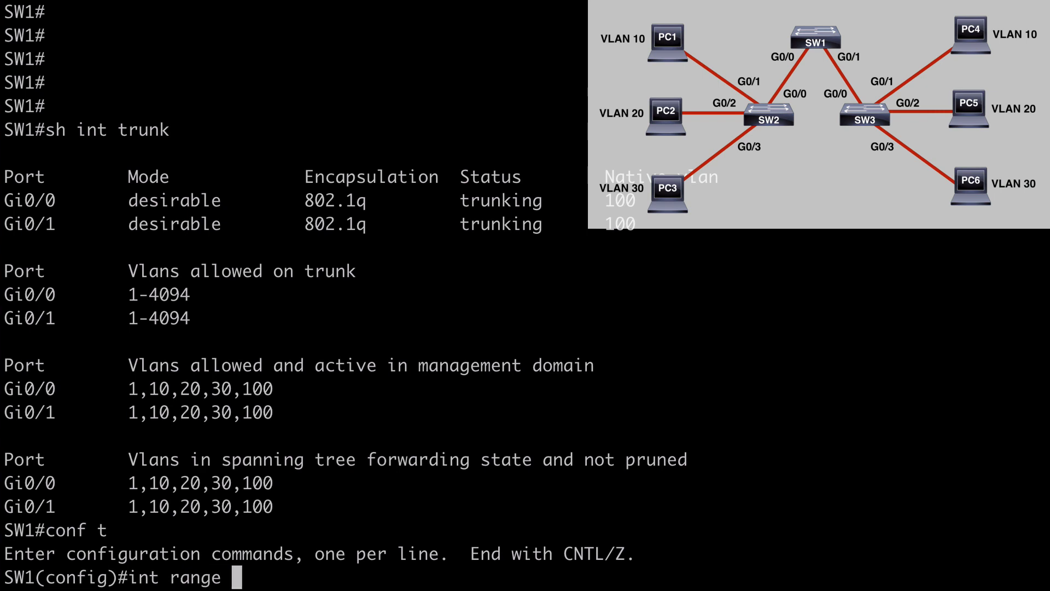
{"action": "type", "text": "gig 0/0-1"}
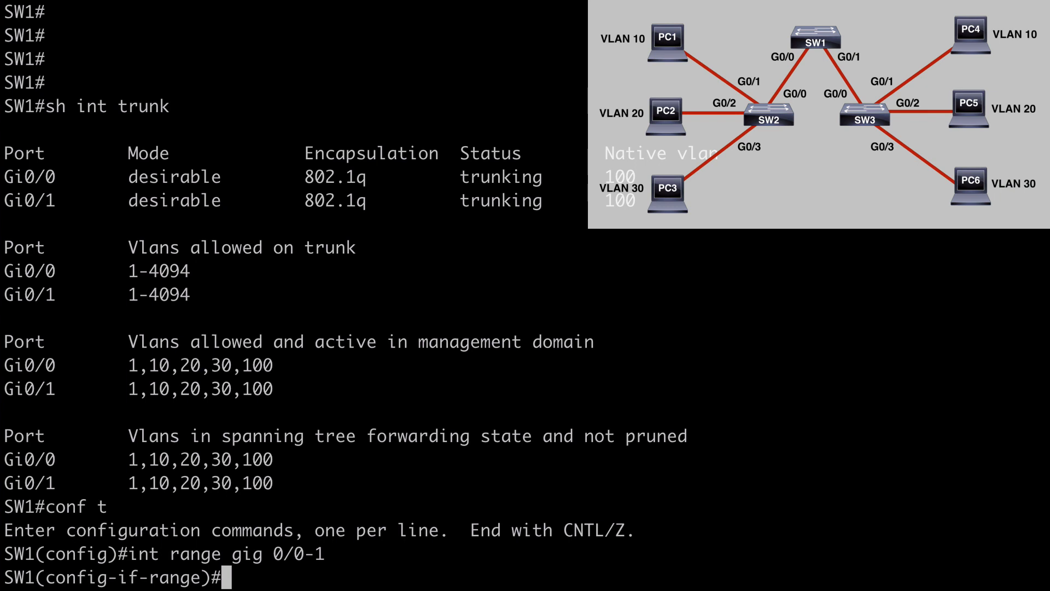
{"action": "type", "text": "switchpor"}
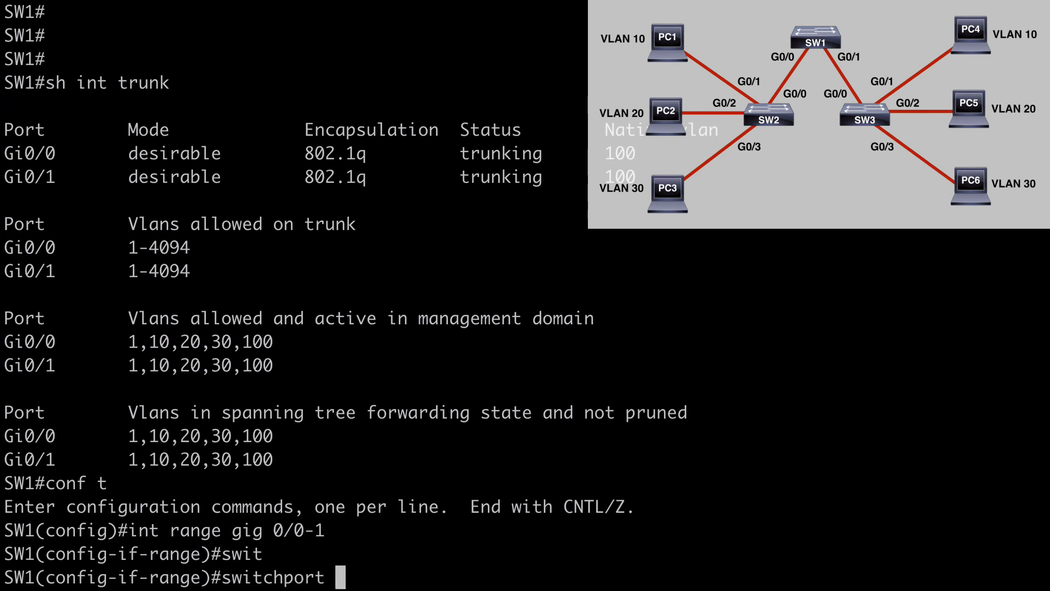
{"action": "type", "text": "trunk allowed"}
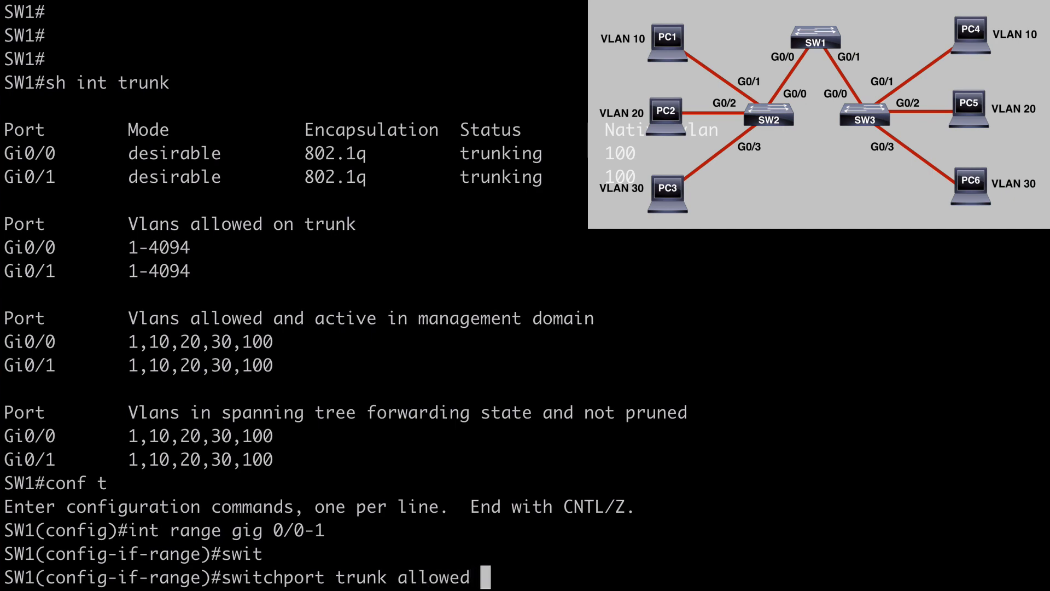
{"action": "type", "text": "vlan ?"}
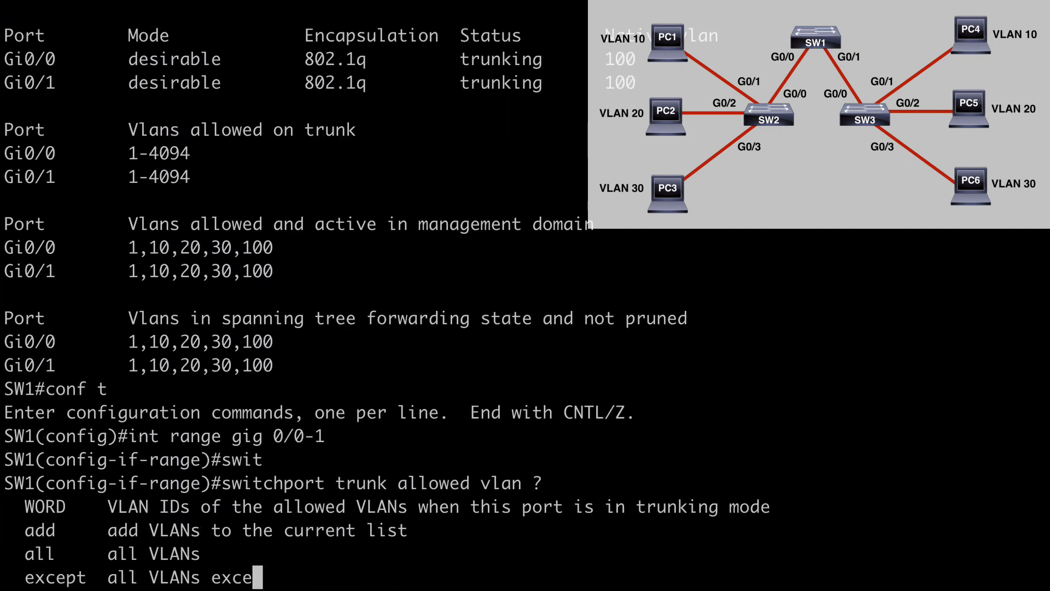
{"action": "type", "text": "switchport trunk allowed vlan remove"}
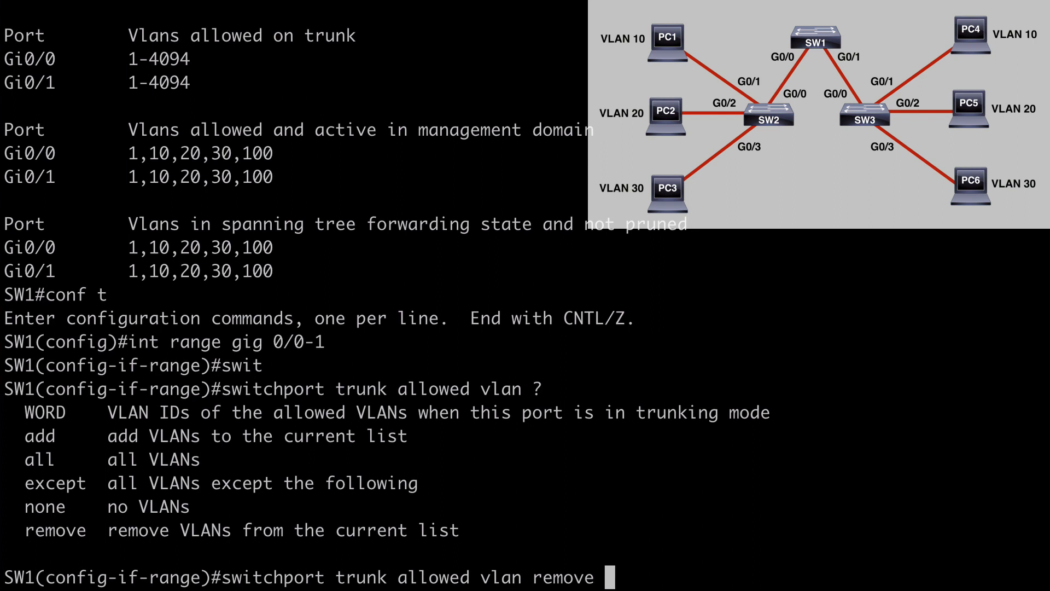
{"action": "type", "text": "200"}
{"action": "type", "text": "sh int trunk"}
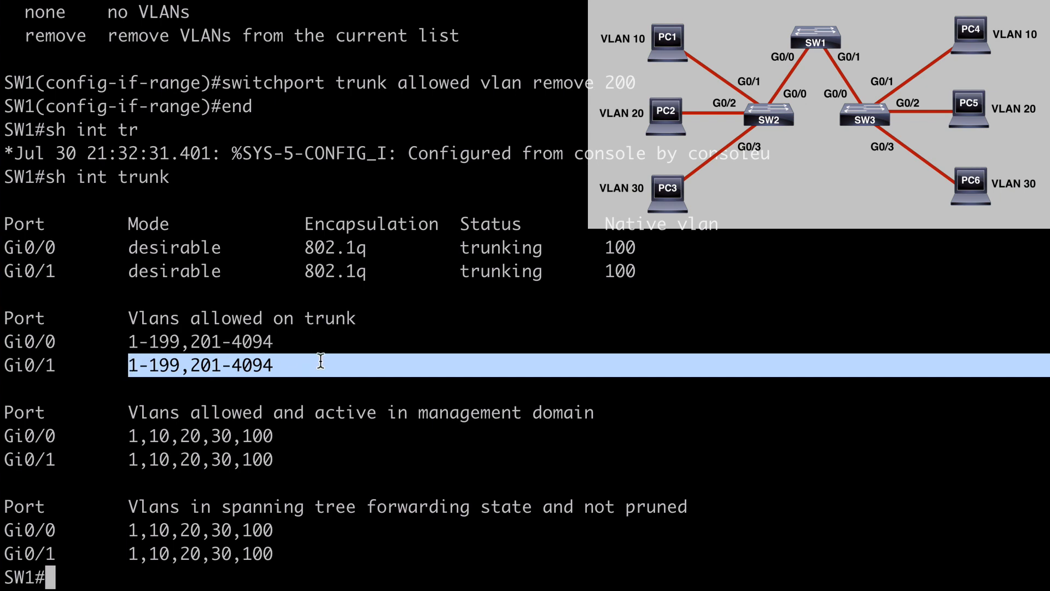
Step: Go back into global configuration mode after verifying trunks allow 1-199,201-4094
{"action": "type", "text": "conf t"}
{"action": "type", "text": "int"}
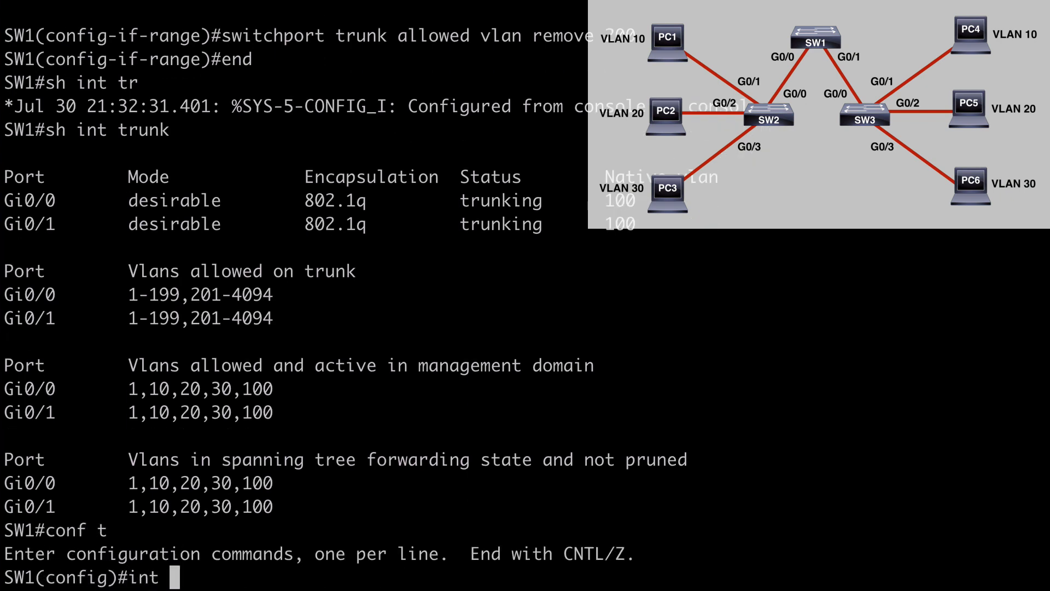
Step: Set trunks Gi0/0-1 to allow only VLANs 10, 20, 30, 100, then end
{"action": "type", "text": "range gig 0/0-1"}
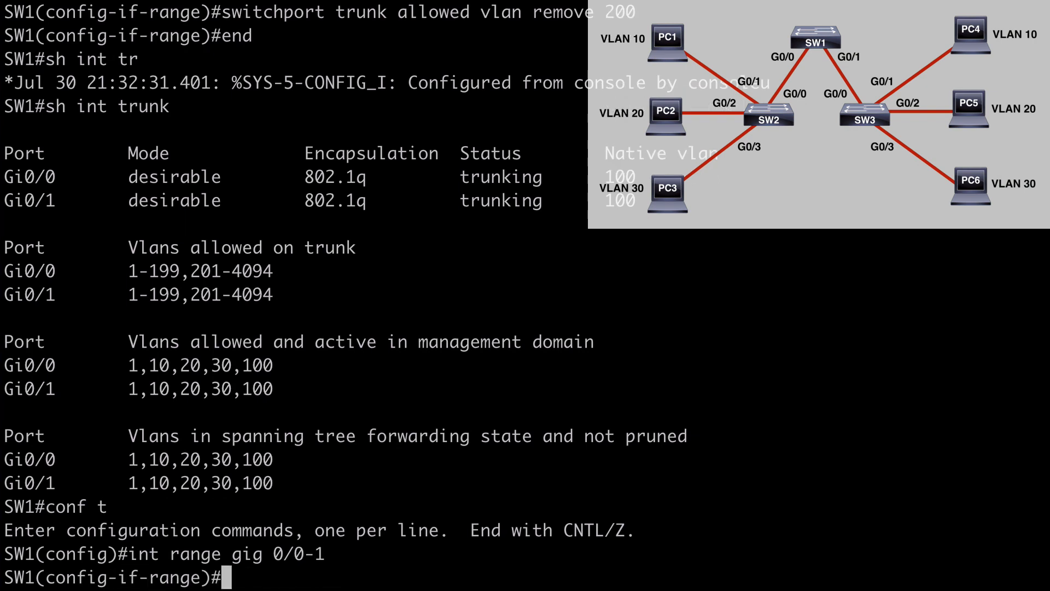
{"action": "type", "text": "switchport"}
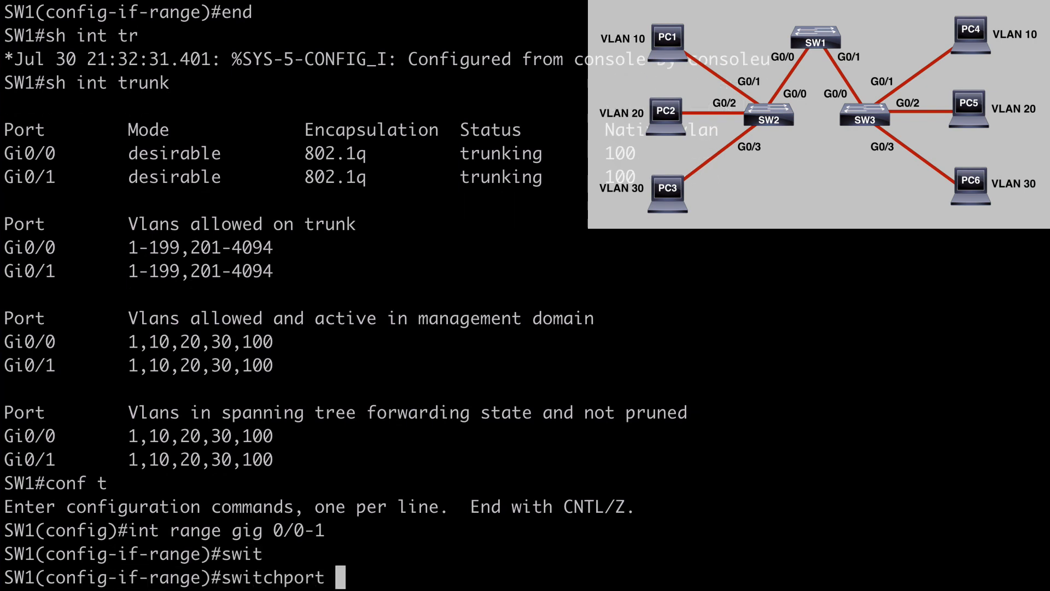
{"action": "type", "text": "trunk allowed"}
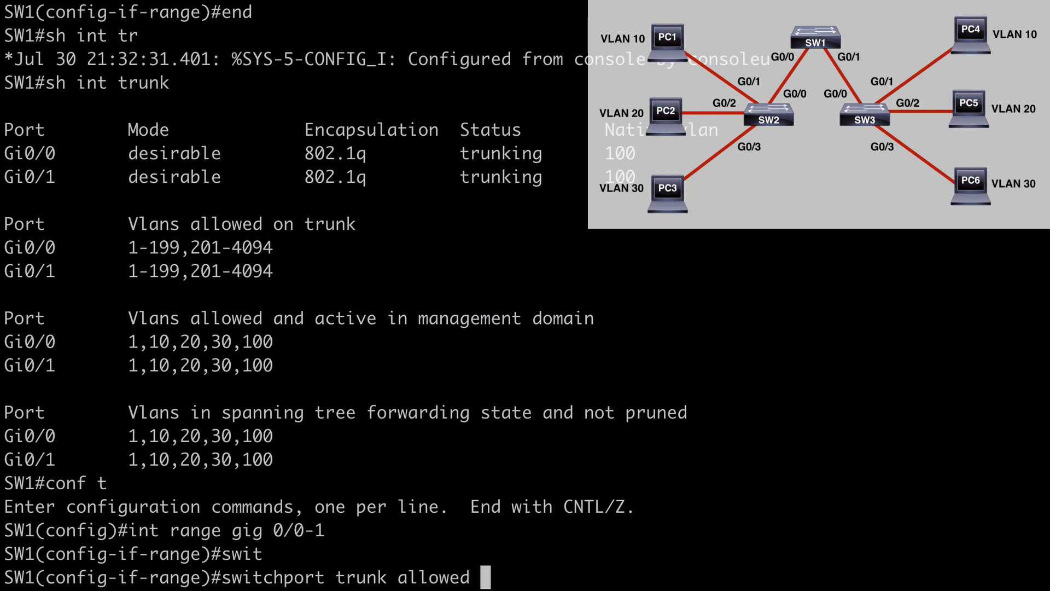
{"action": "type", "text": "vlan"}
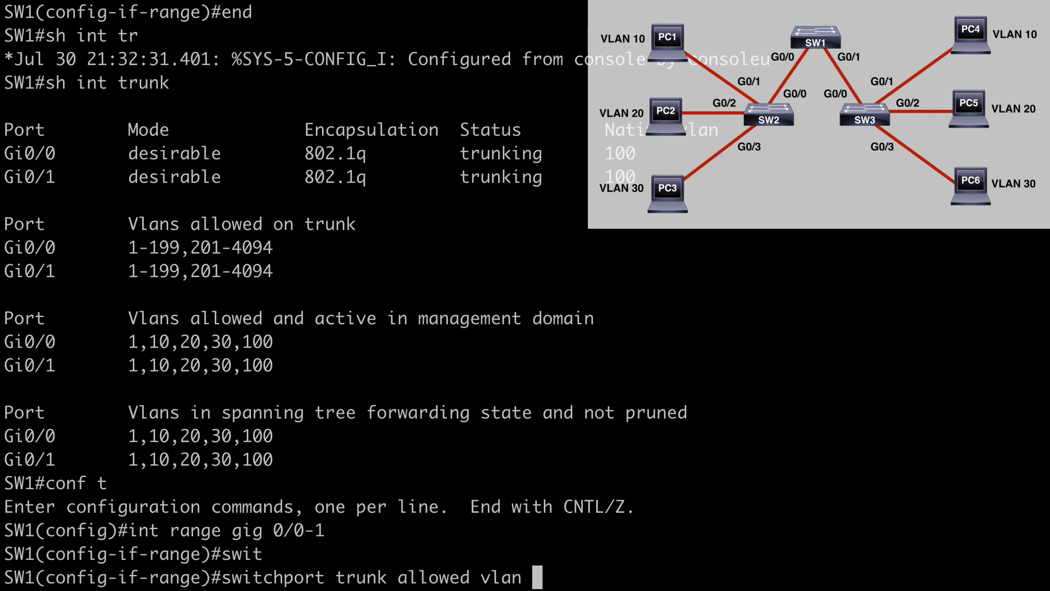
{"action": "type", "text": "10,20,30"}
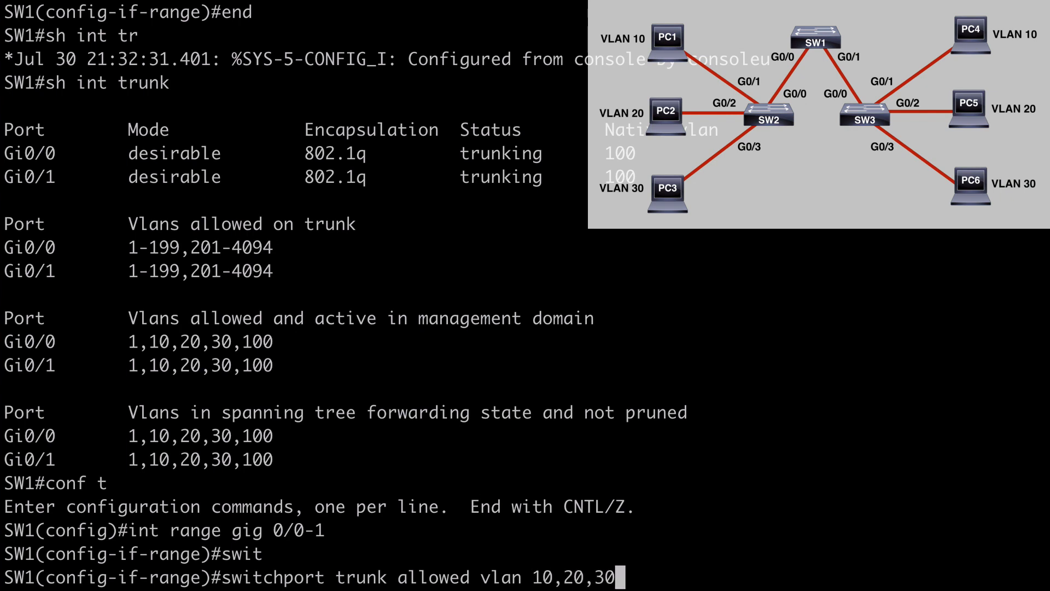
{"action": "type", "text": ",100"}
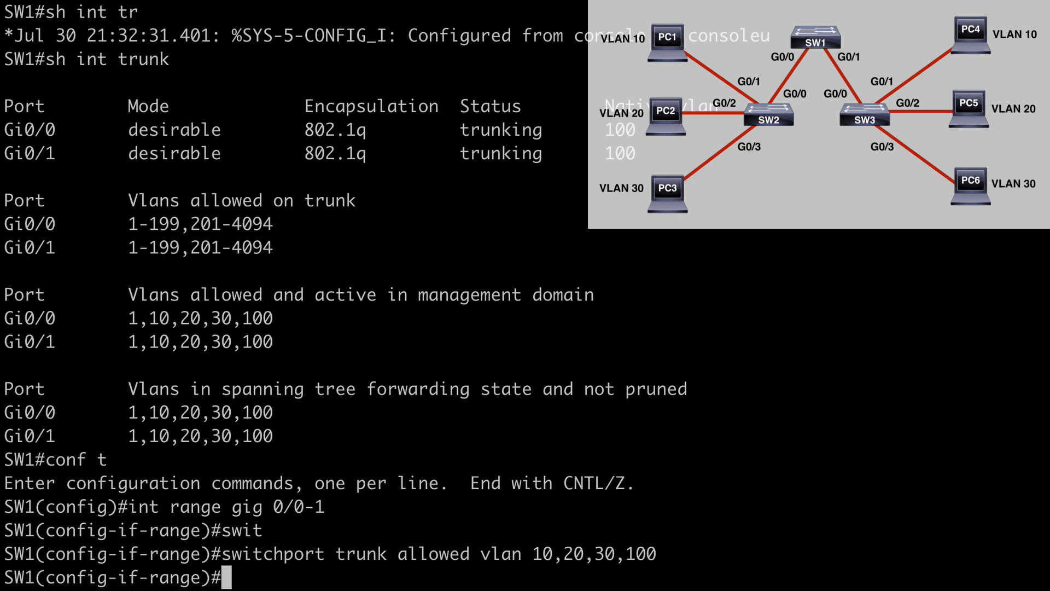
{"action": "type", "text": "end"}
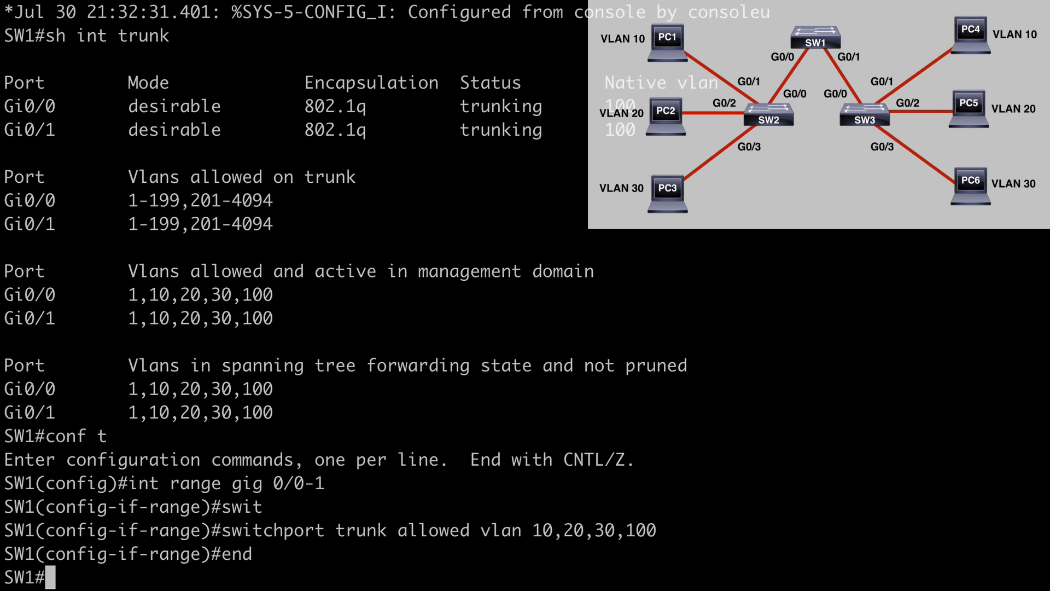
Step: Run 'sh int trunk' to confirm only VLANs 10, 20, 30, 100 are allowed and forwarding
{"action": "type", "text": "sh int trunk"}
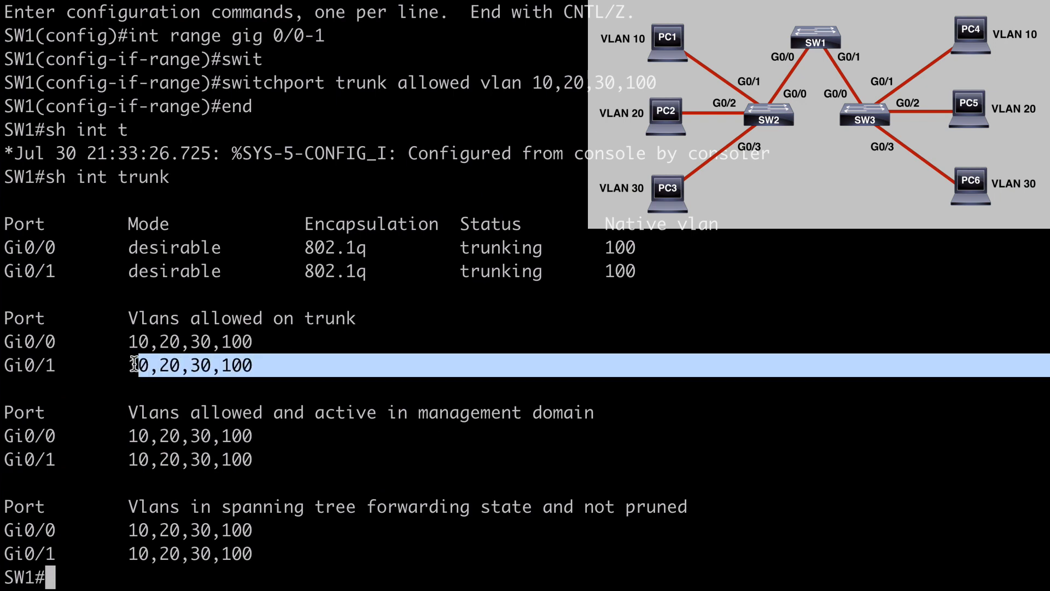
{"action": "mouse_move", "coordinate": [338, 365]}
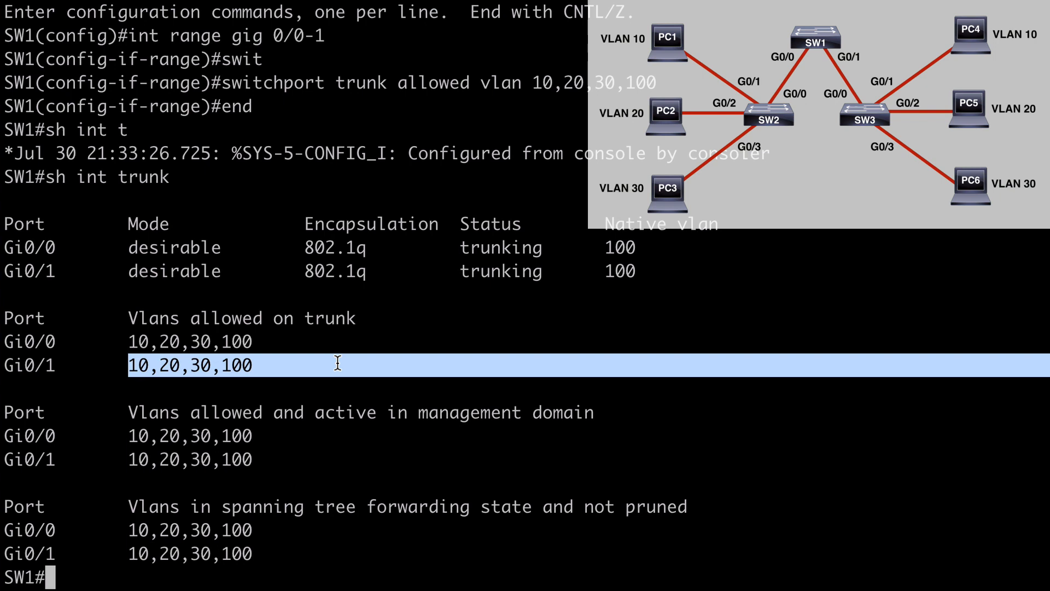
{"action": "mouse_move", "coordinate": [362, 360]}
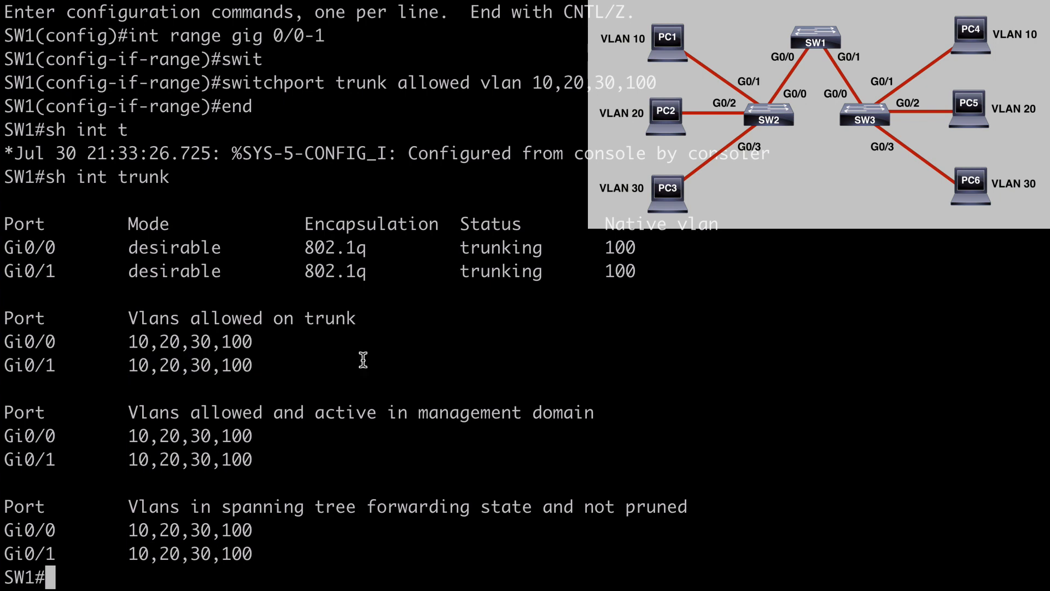
Step: Clear the allowed-VLAN list on Gi0/0-1 and verify Gi0/1 allows 1-4094
{"action": "type", "text": "conf t"}
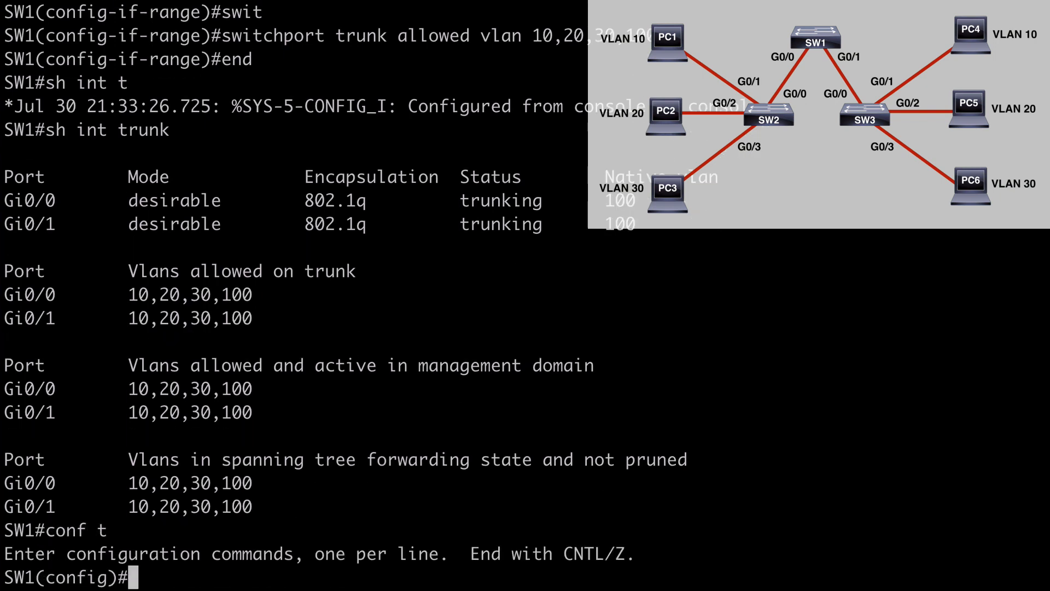
{"action": "type", "text": "int range gig 0/0-1"}
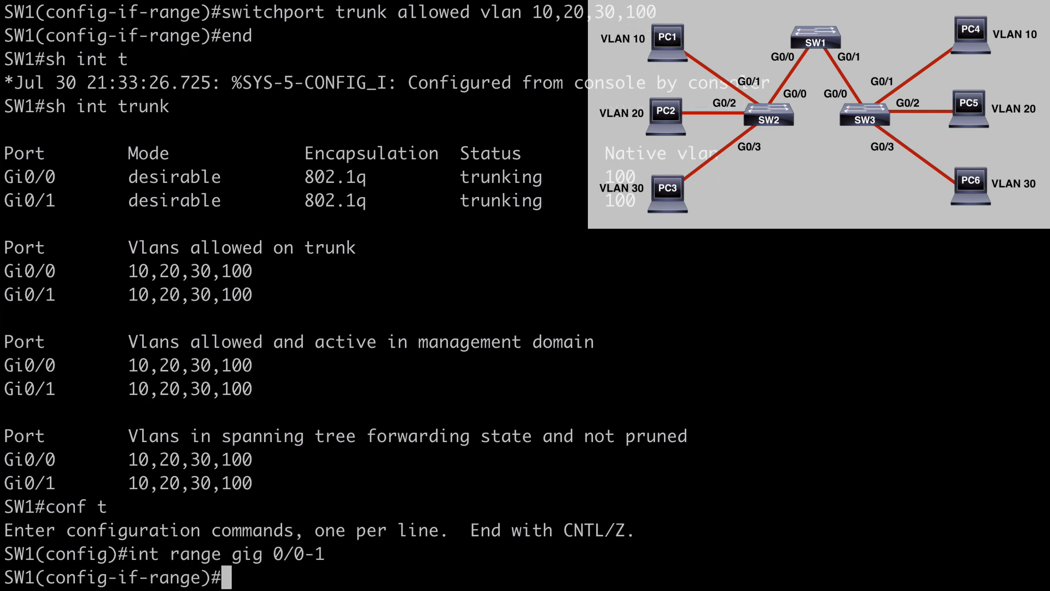
{"action": "type", "text": "switchport trunk allowed vlan 10,20,30,100"}
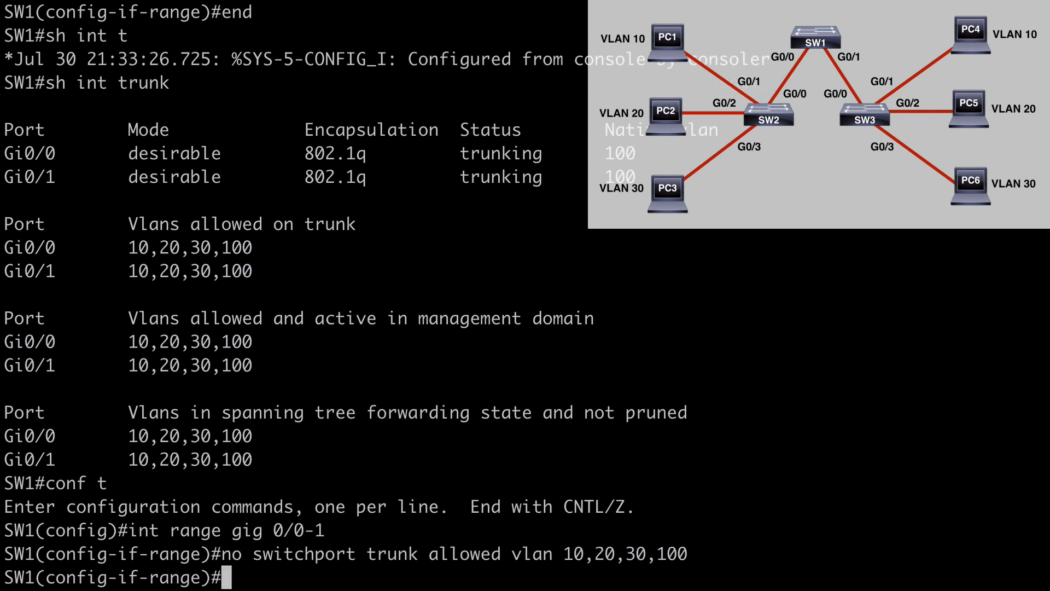
{"action": "type", "text": "int range gig 0/0-1"}
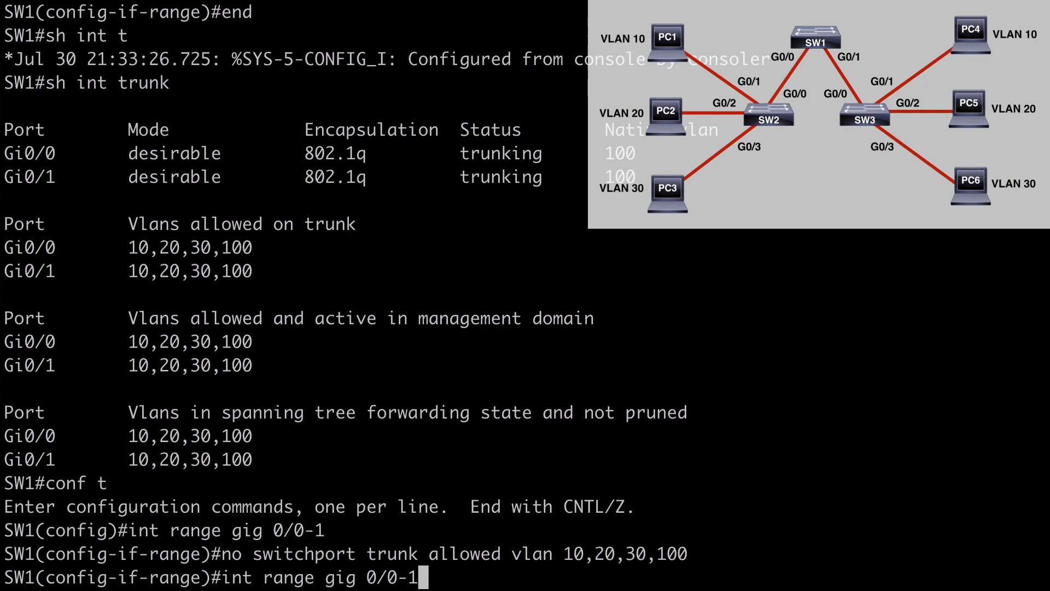
{"action": "type", "text": "switchport trunk allowed vlan remove 200"}
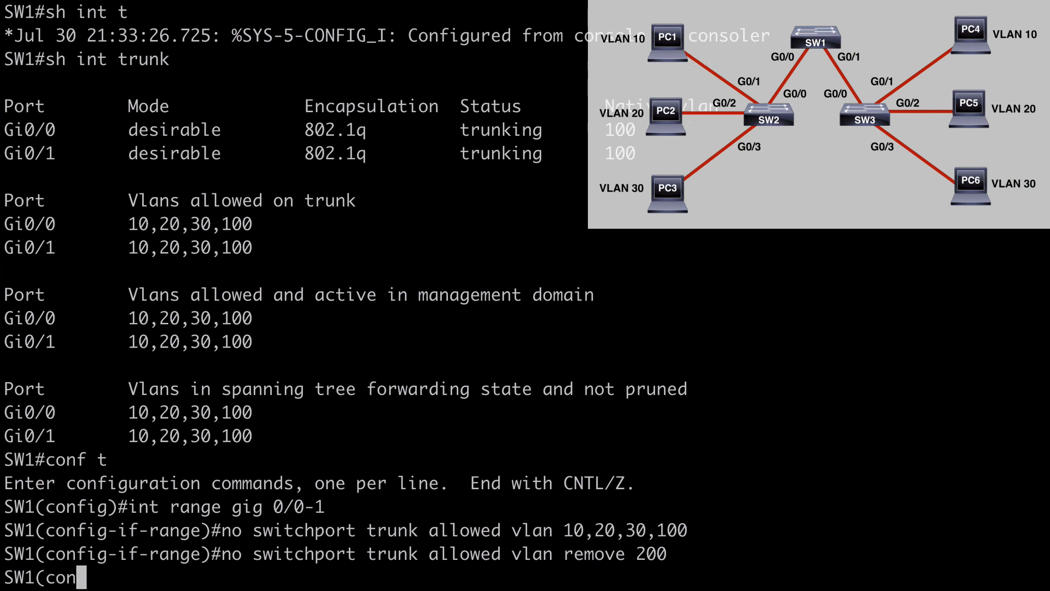
{"action": "type", "text": "end"}
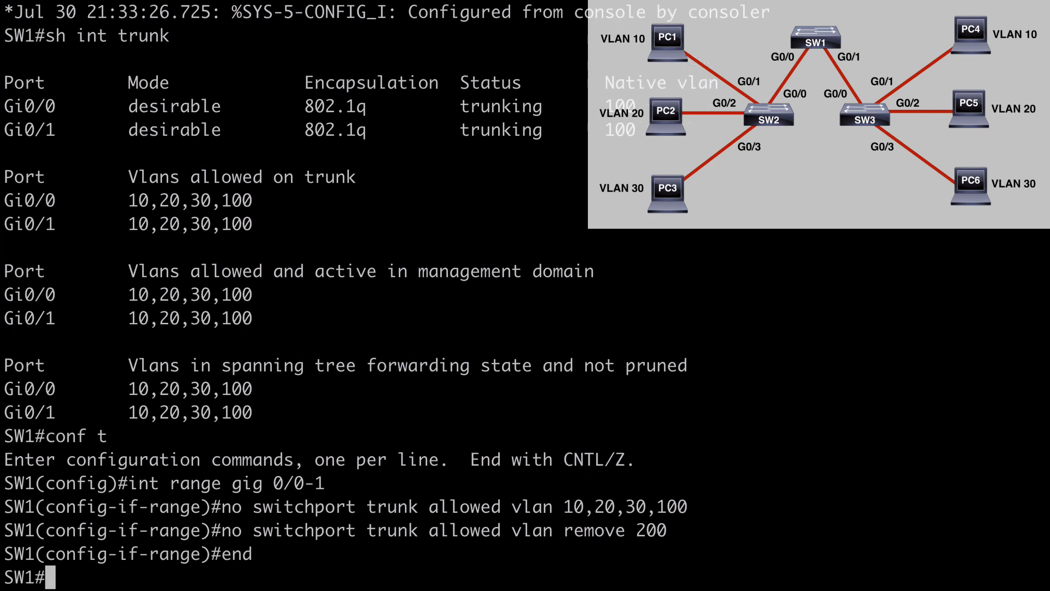
{"action": "type", "text": "sh int trunk"}
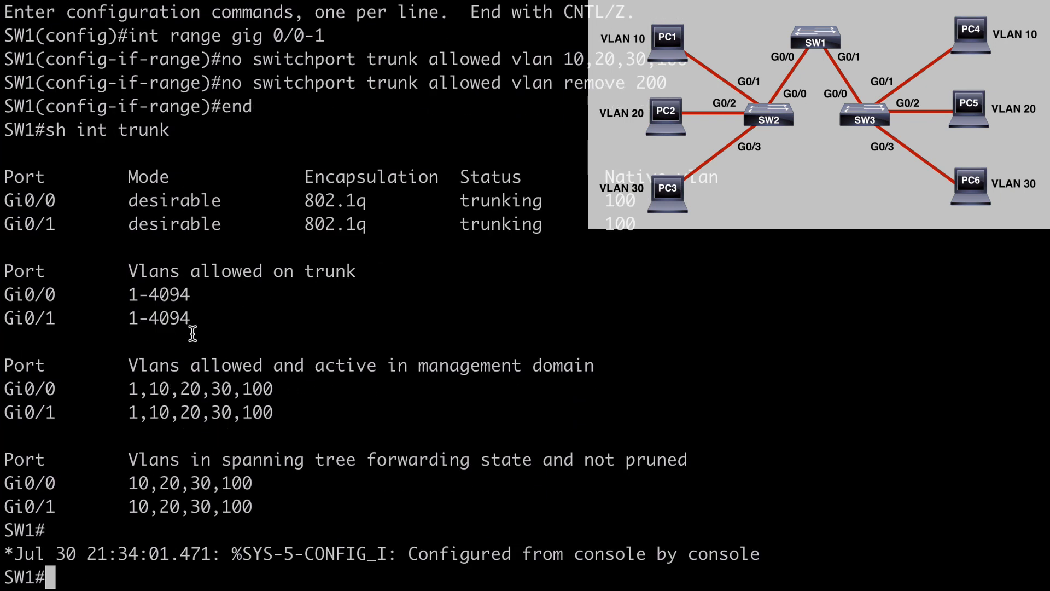
{"action": "double_click", "coordinate": [158, 317]}
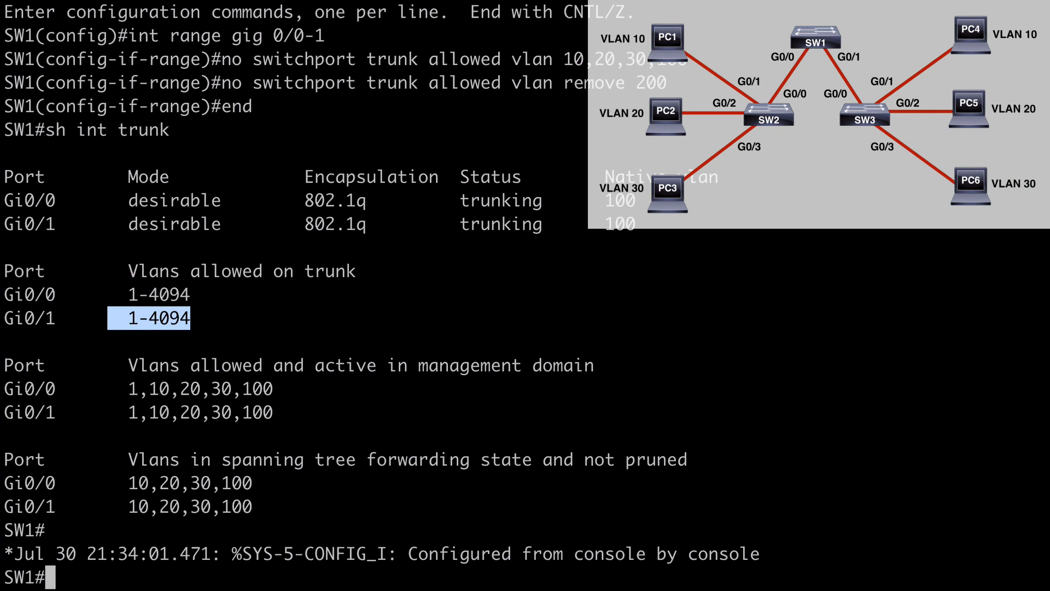
{"action": "type", "text": "vlan"}
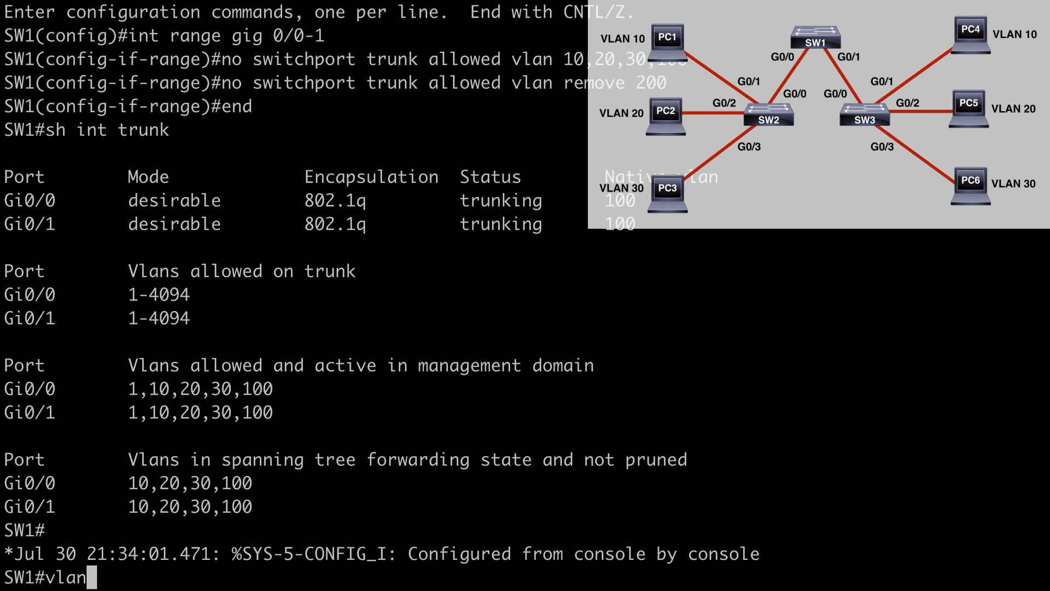
{"action": "type", "text": "database"}
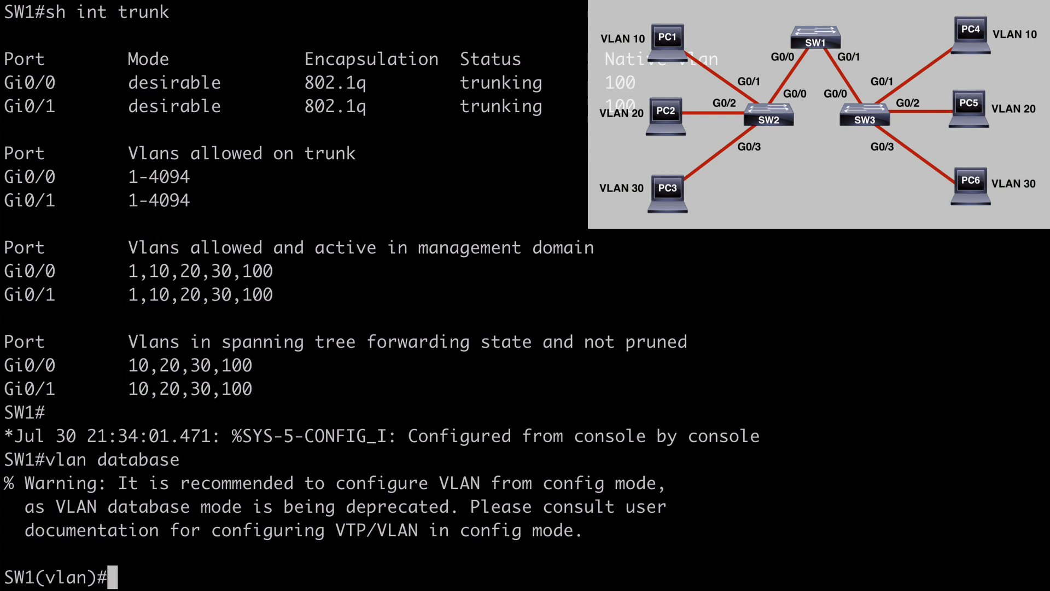
{"action": "type", "text": "exit"}
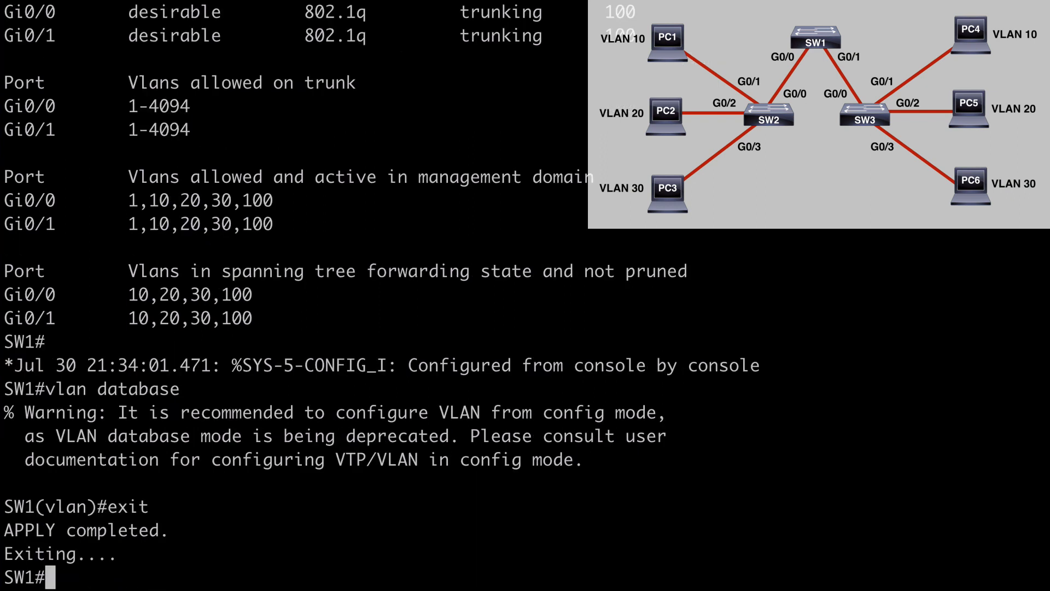
Step: In global configuration, set VTP domain ccie and get 'Domain name already set'
{"action": "type", "text": "conf t"}
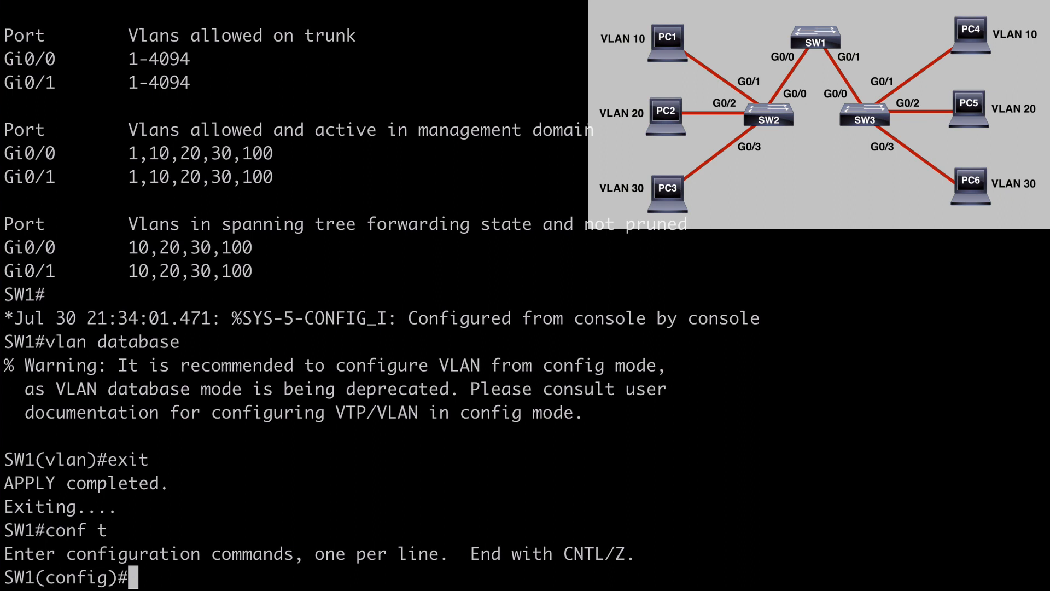
{"action": "type", "text": "vtp"}
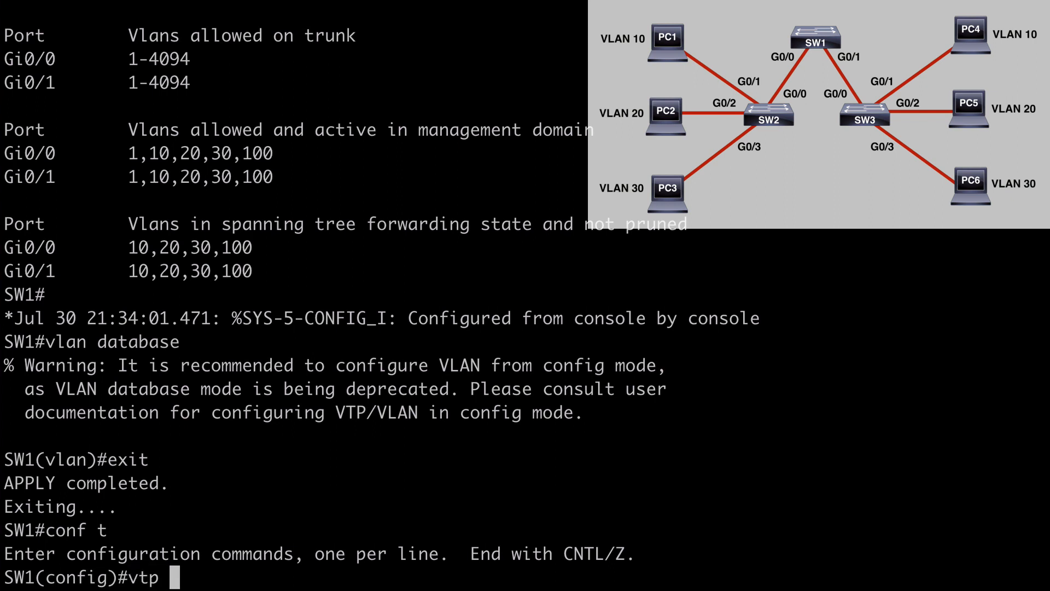
{"action": "type", "text": "domain"}
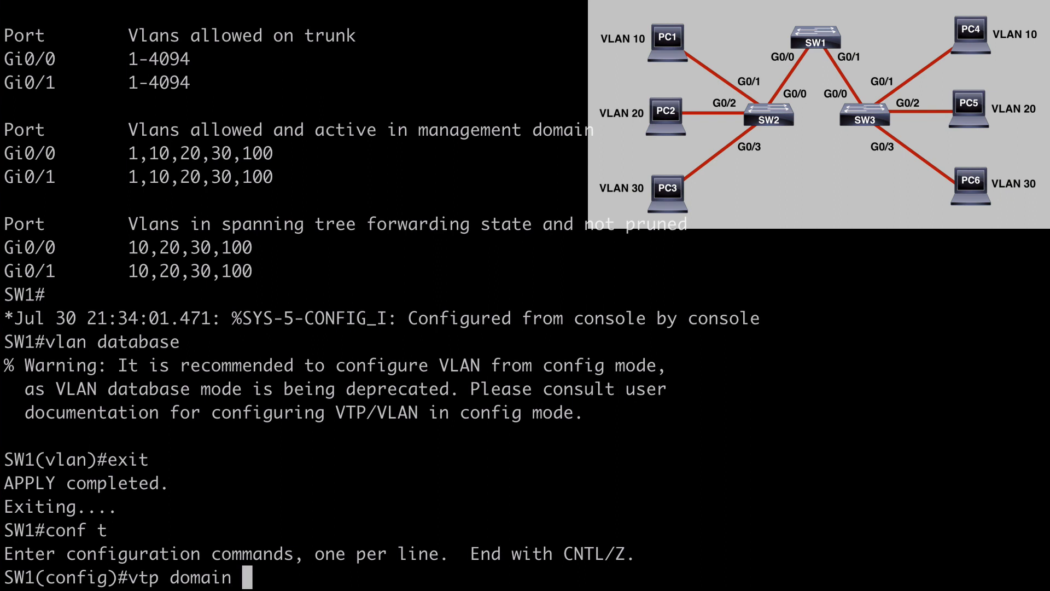
{"action": "type", "text": "ccie"}
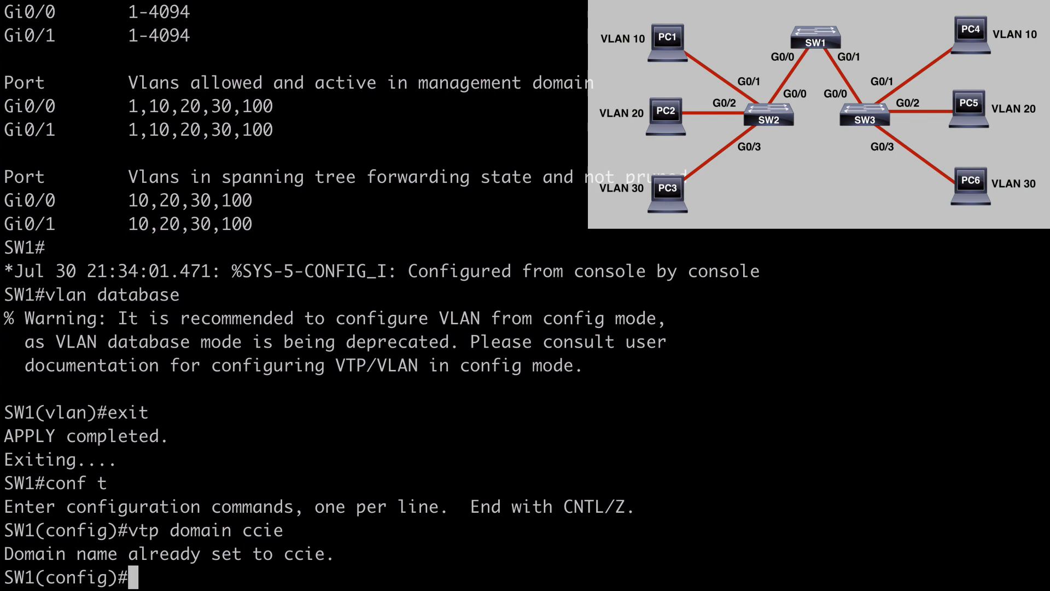
{"action": "type", "text": "vtp"}
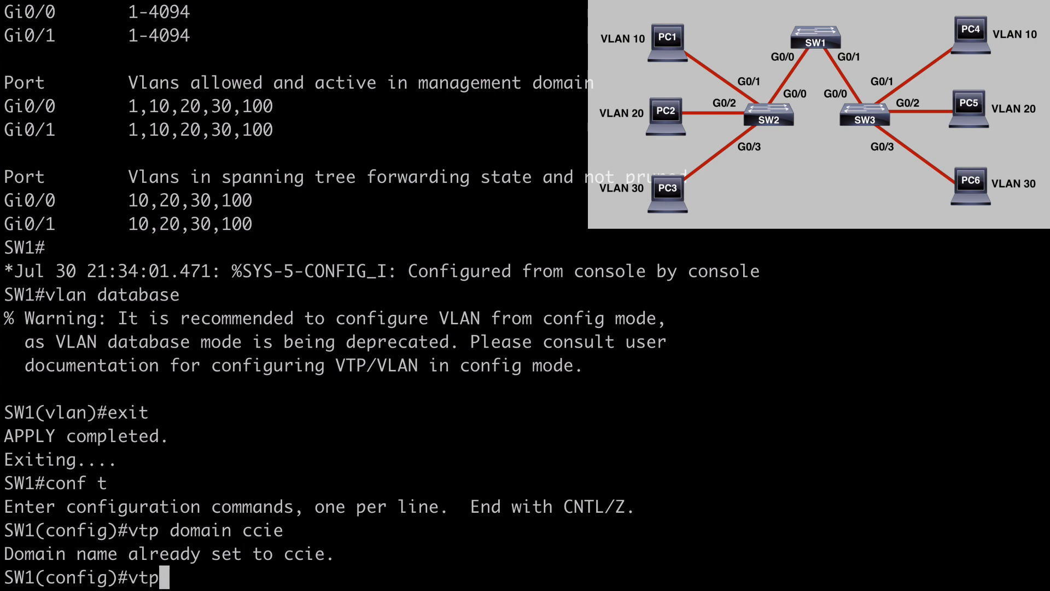
Step: Review 'vtp ?' and 'vtp mode ?' help, then set VTP mode server
{"action": "type", "text": "?"}
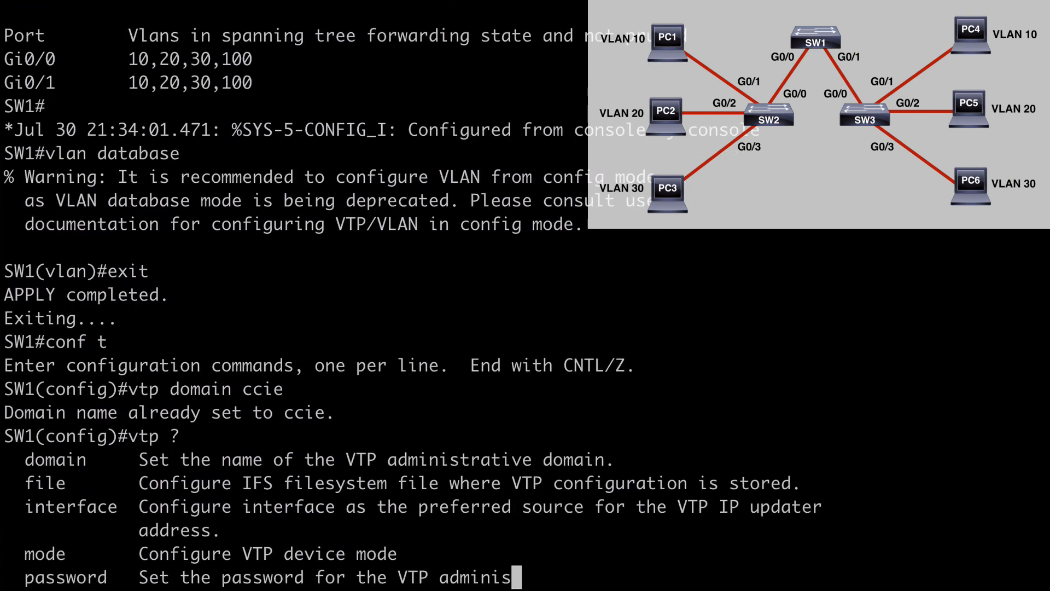
{"action": "type", "text": "vtp mode"}
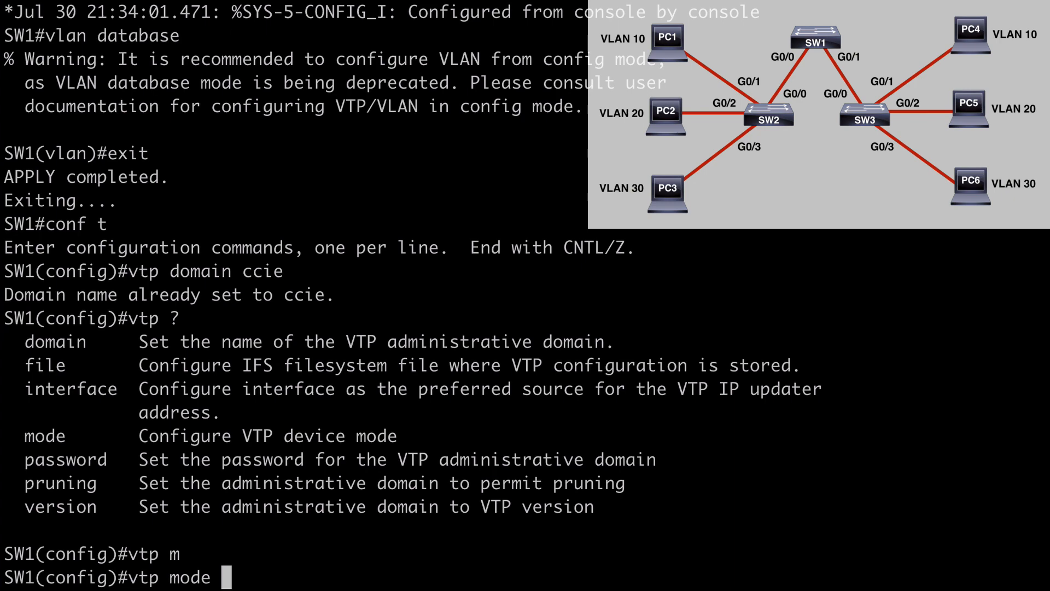
{"action": "type", "text": "?"}
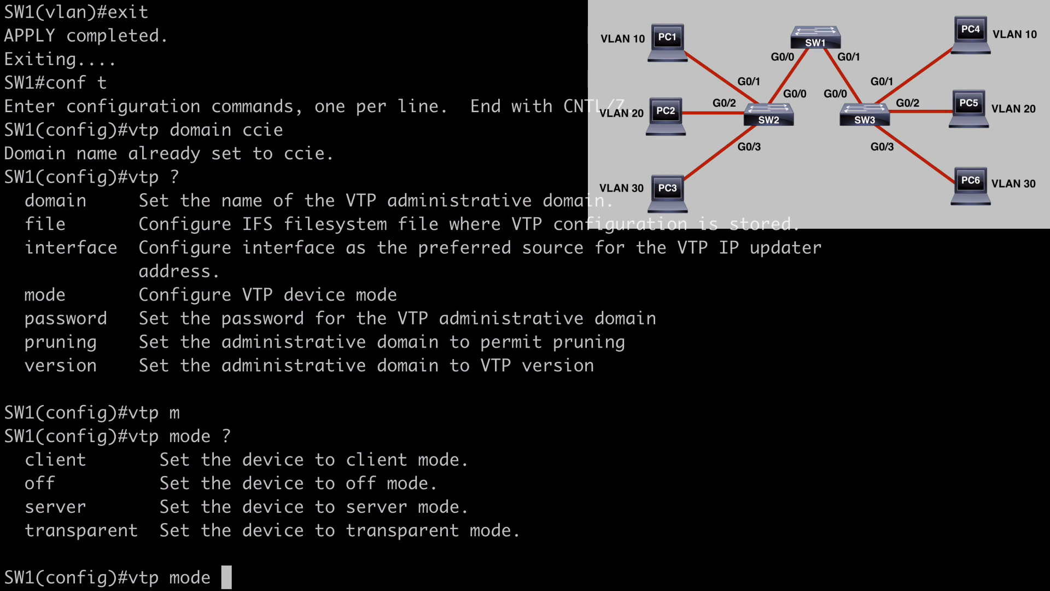
{"action": "type", "text": "se"}
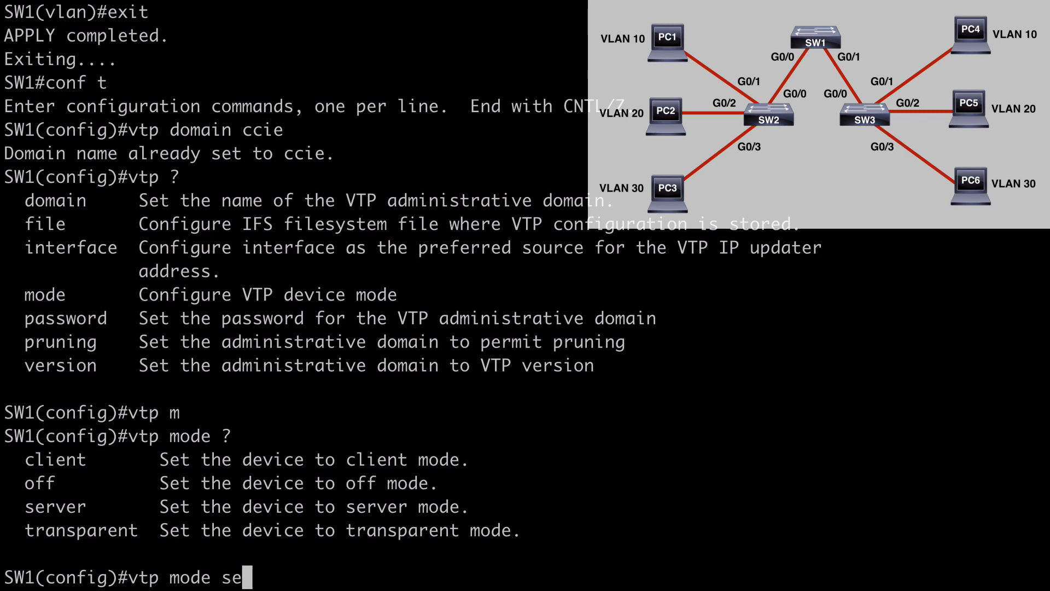
{"action": "type", "text": "rver"}
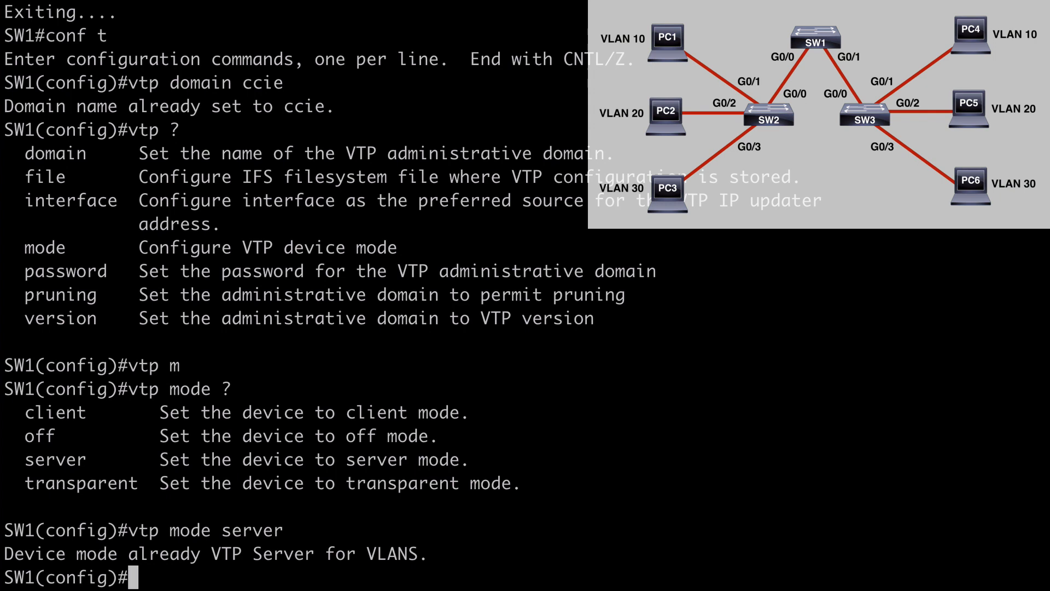
{"action": "type", "text": "vtp pas"}
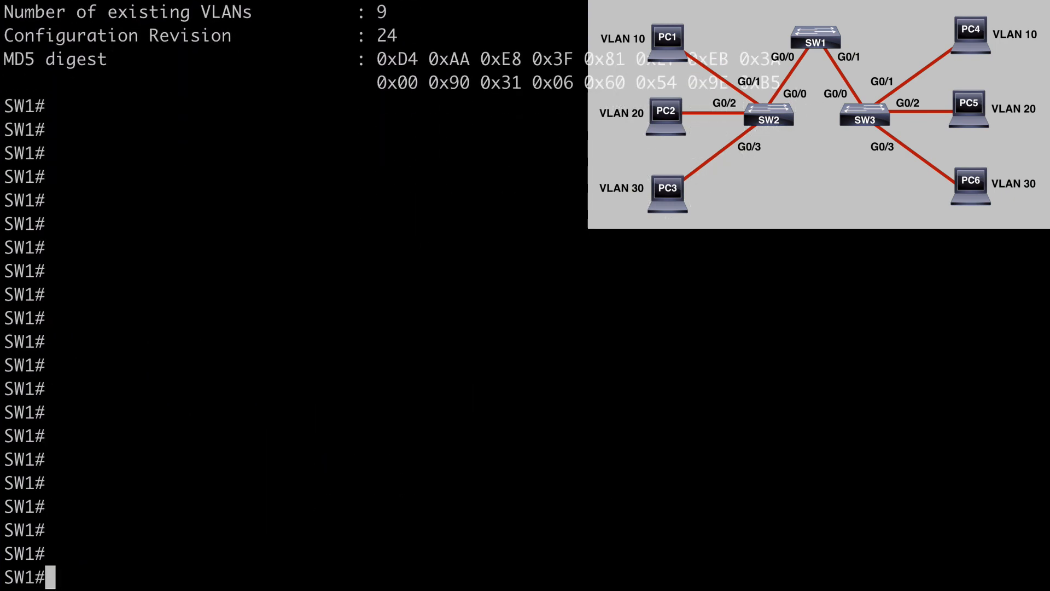
Step: Show SW1's VTP status, highlighting domain ccie and pruning, then move to SW2's console
{"action": "type", "text": "sh vtp status"}
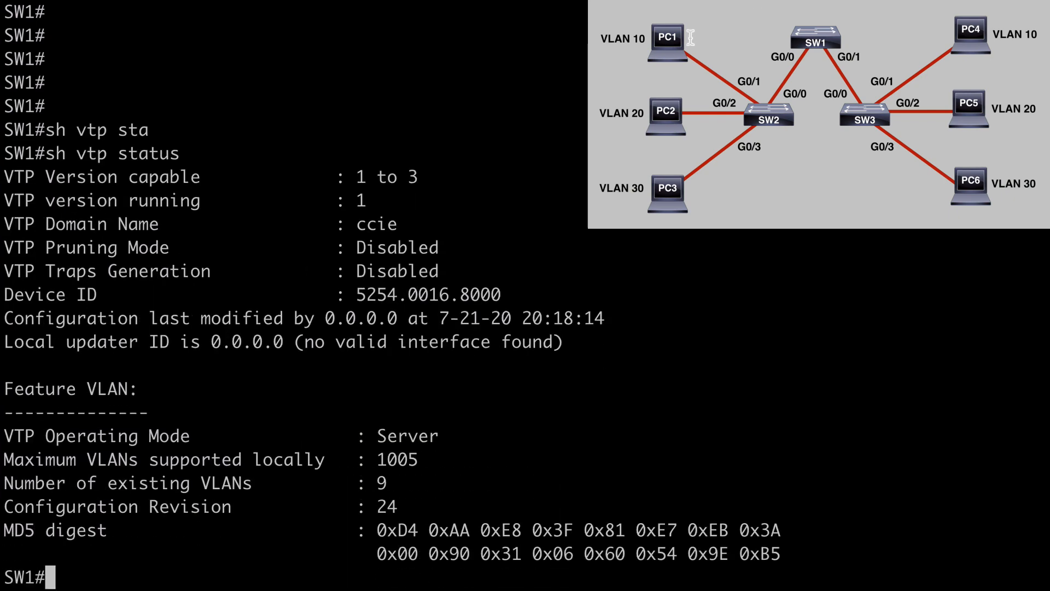
{"action": "double_click", "coordinate": [376, 223]}
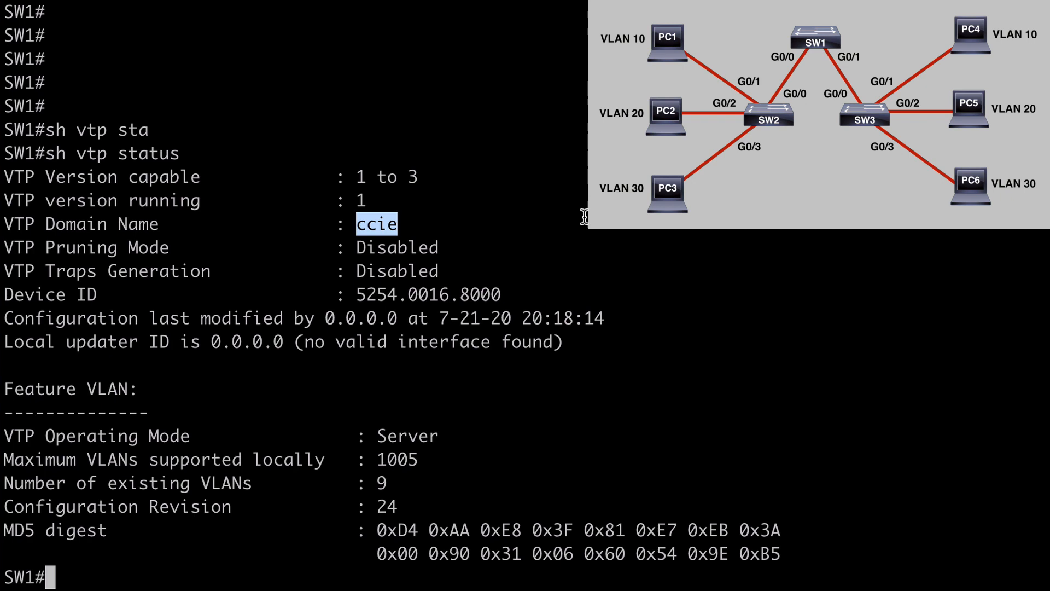
{"action": "double_click", "coordinate": [399, 247]}
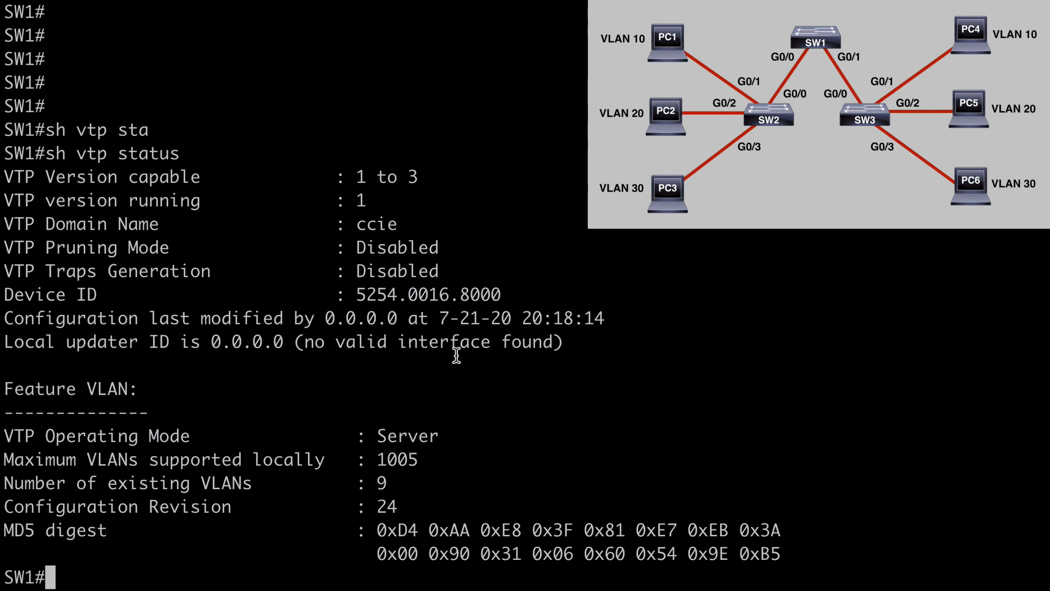
{"action": "mouse_move", "coordinate": [487, 430]}
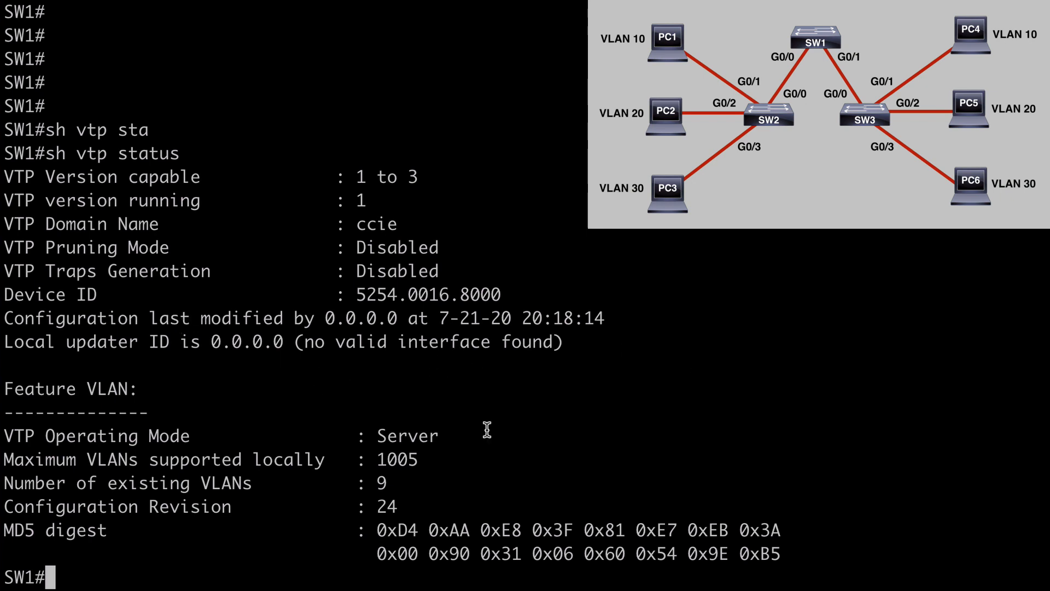
{"action": "double_click", "coordinate": [406, 435]}
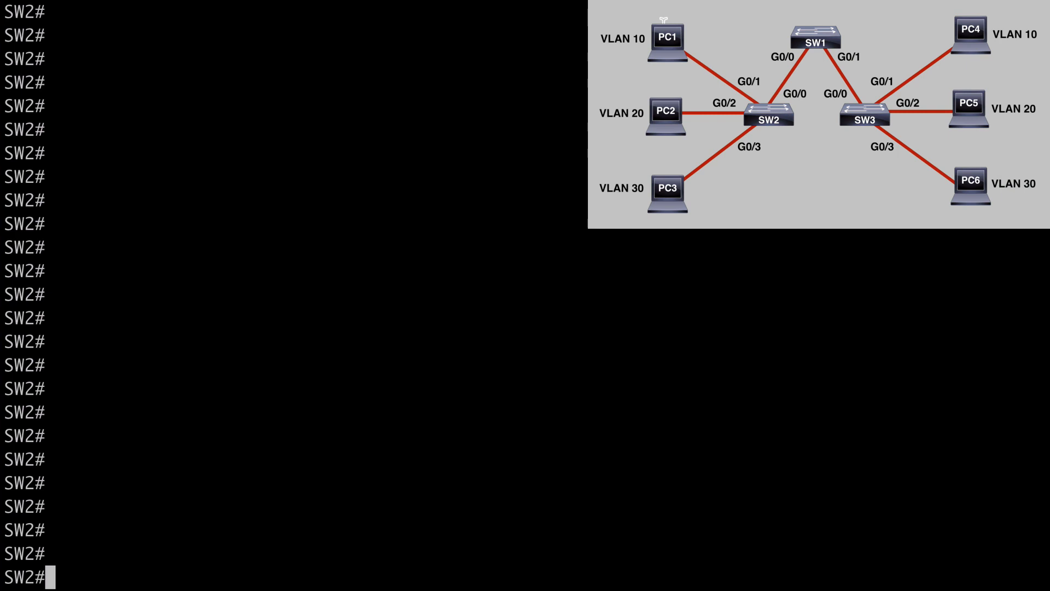
{"action": "type", "text": "conf t"}
{"action": "type", "text": "sh vtp status"}
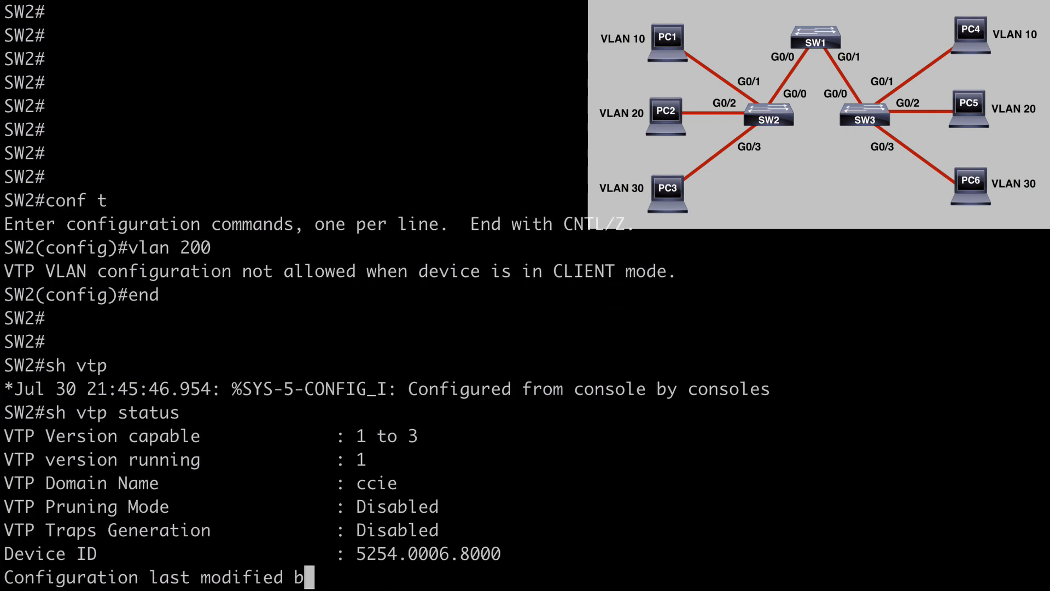
Step: Show SW2's VTP status, then switch to SW1 and view its server-mode status
{"action": "key", "text": "Return"}
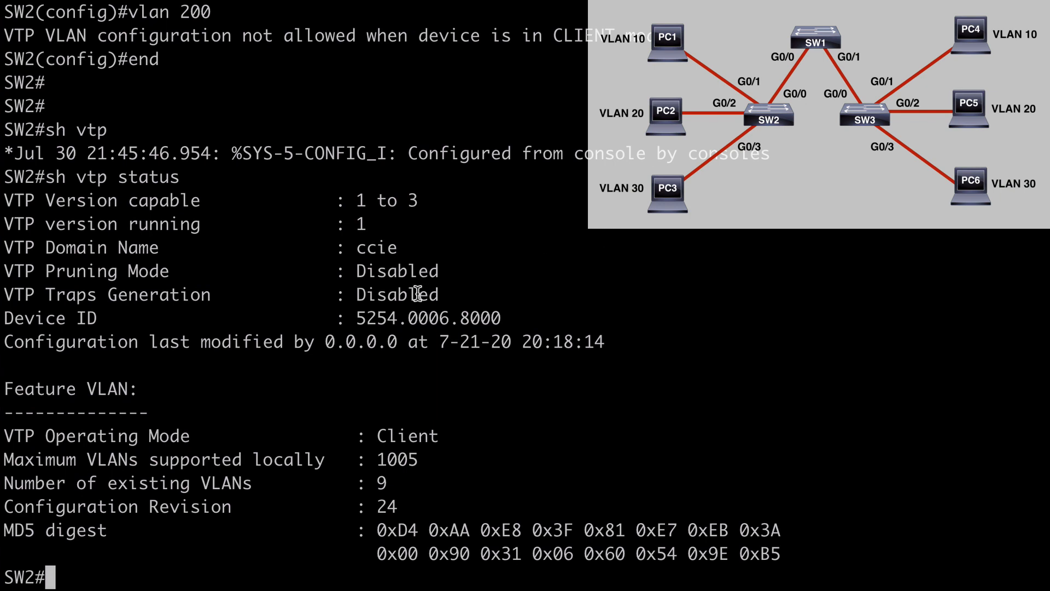
{"action": "double_click", "coordinate": [397, 270]}
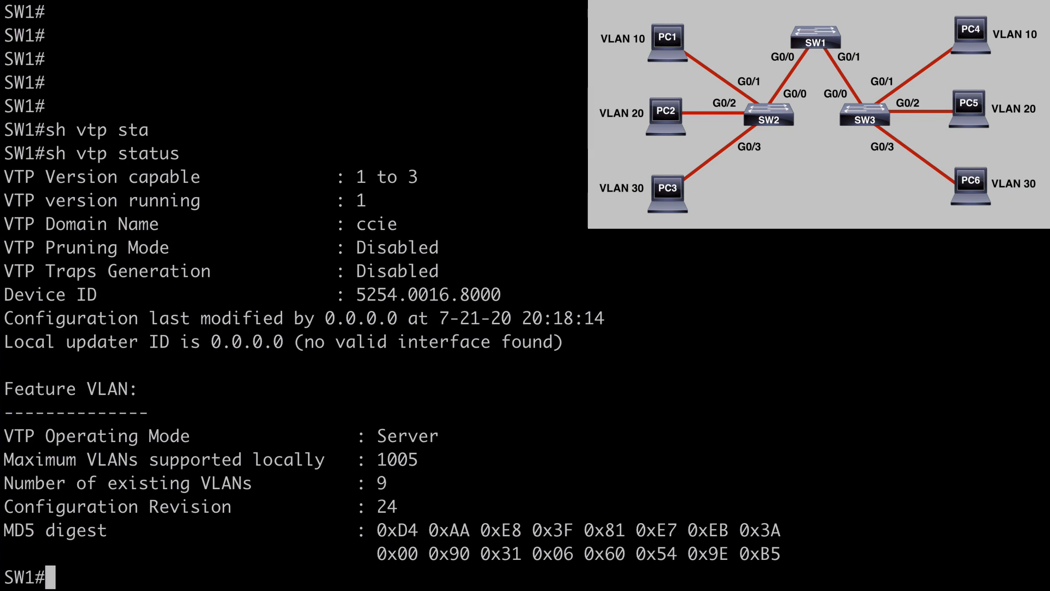
Step: Enter global configuration mode on SW1 with 'conf t'
{"action": "type", "text": "conf t"}
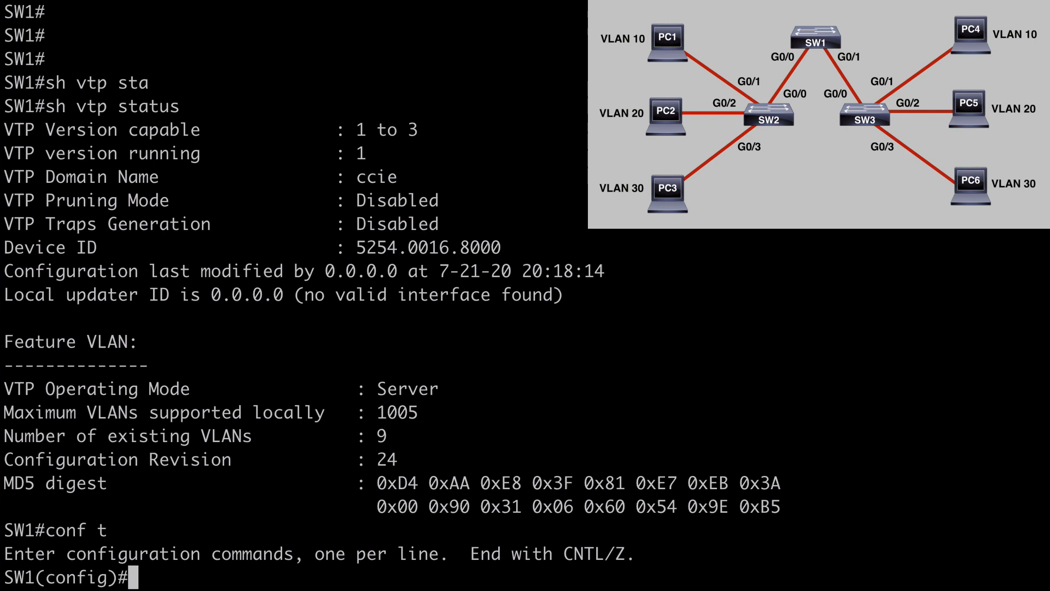
Step: Enable VTP pruning on SW1 and verify the status shows pruning Enabled
{"action": "type", "text": "vtp pru"}
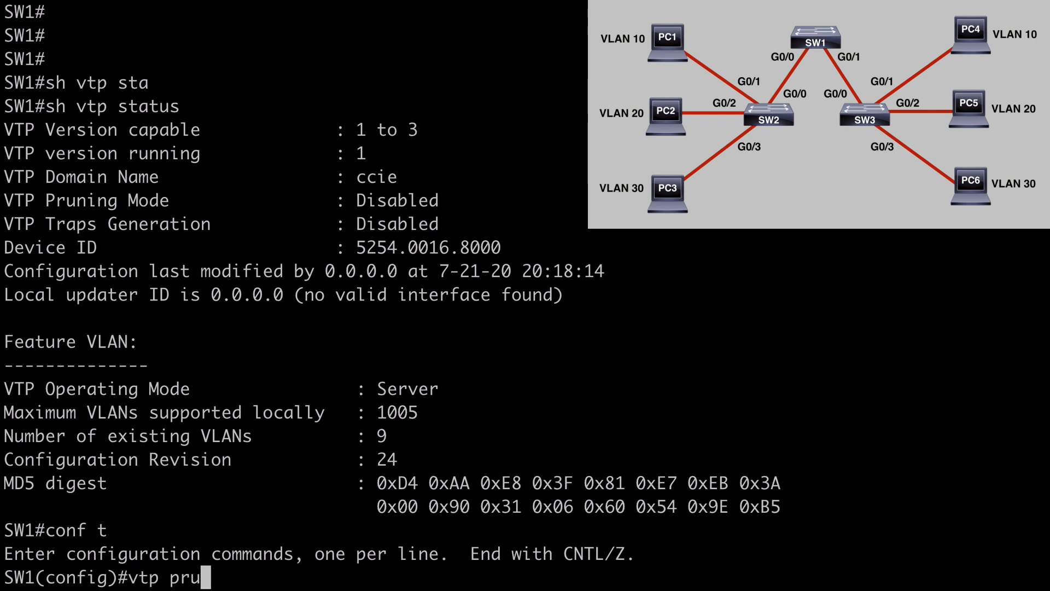
{"action": "type", "text": "ning"}
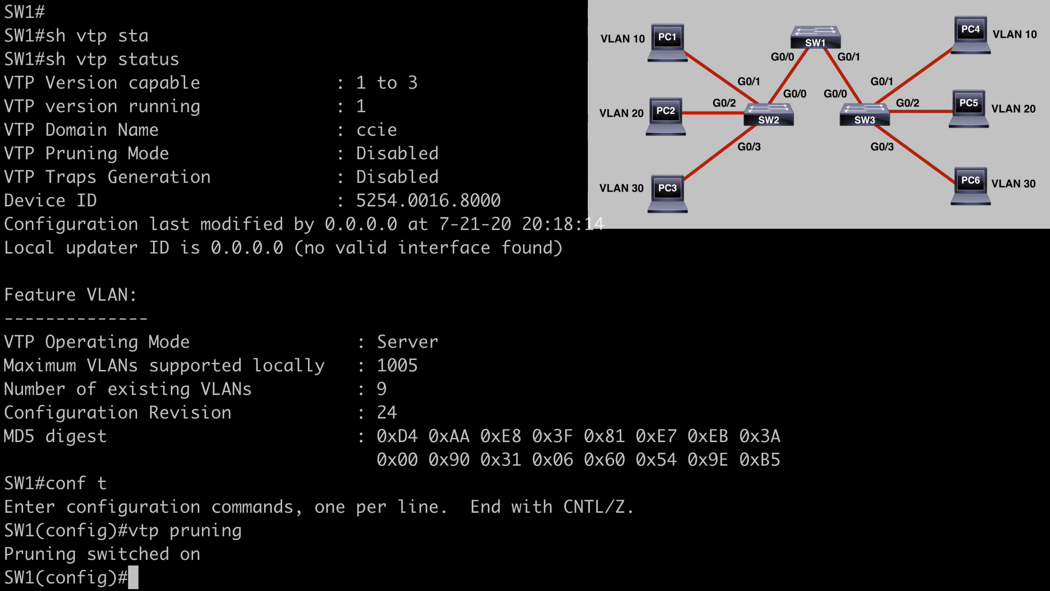
{"action": "type", "text": "do sh vtp status"}
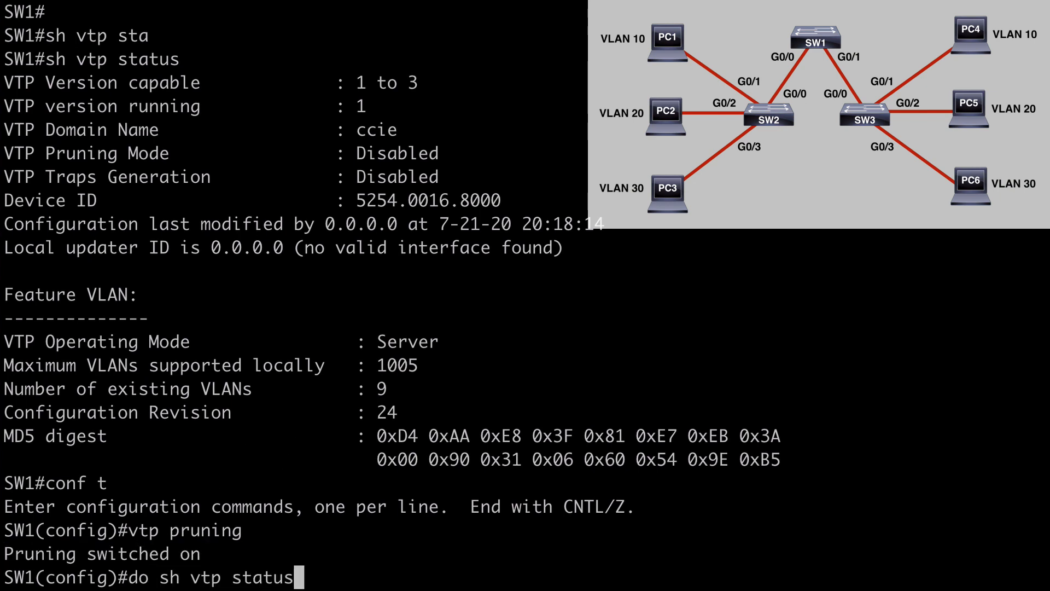
{"action": "key", "text": "enter"}
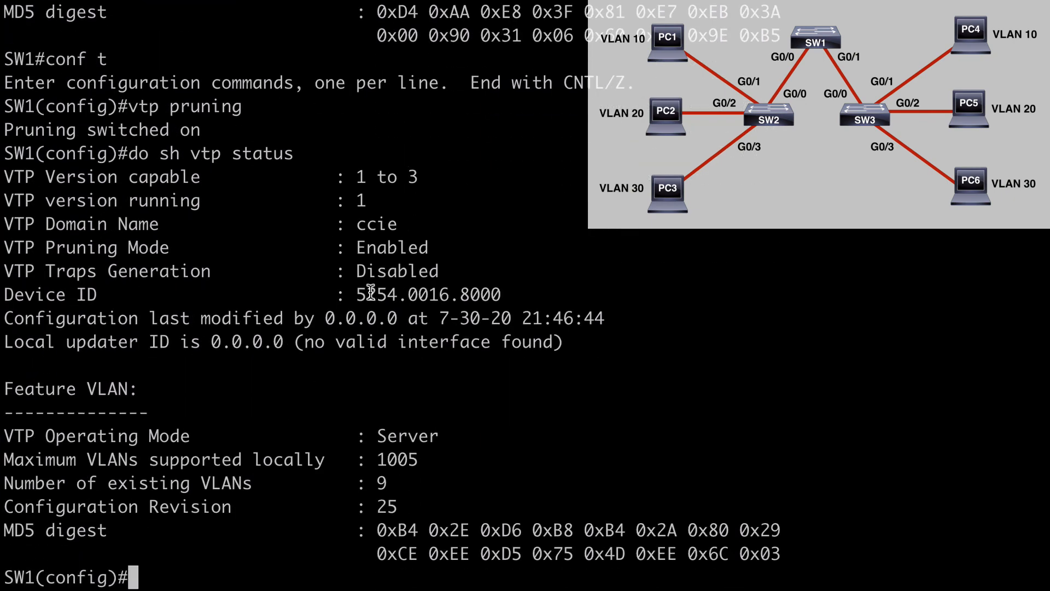
{"action": "double_click", "coordinate": [392, 248]}
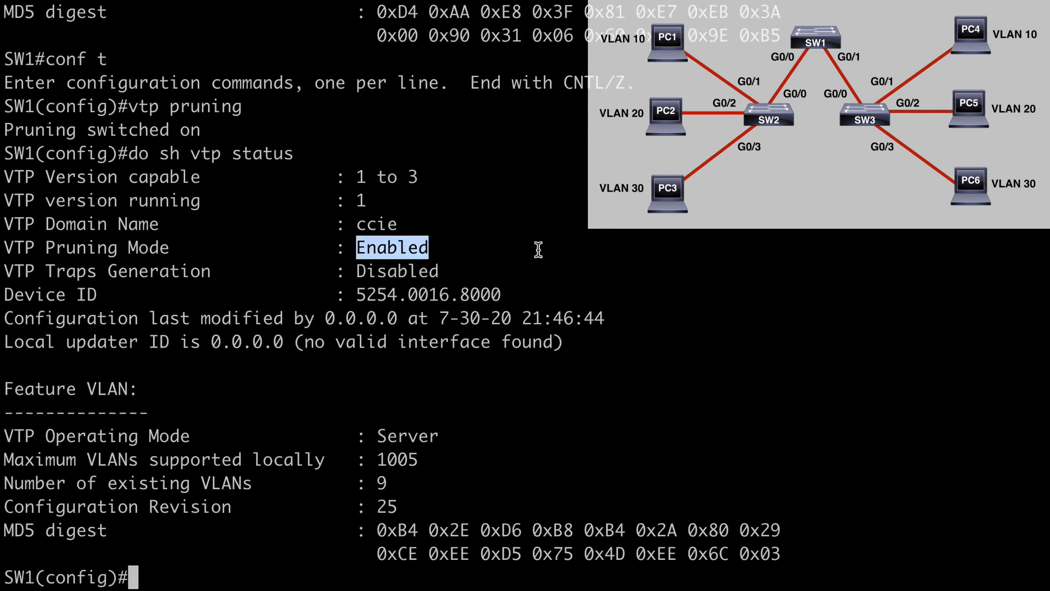
{"action": "mouse_move", "coordinate": [496, 251]}
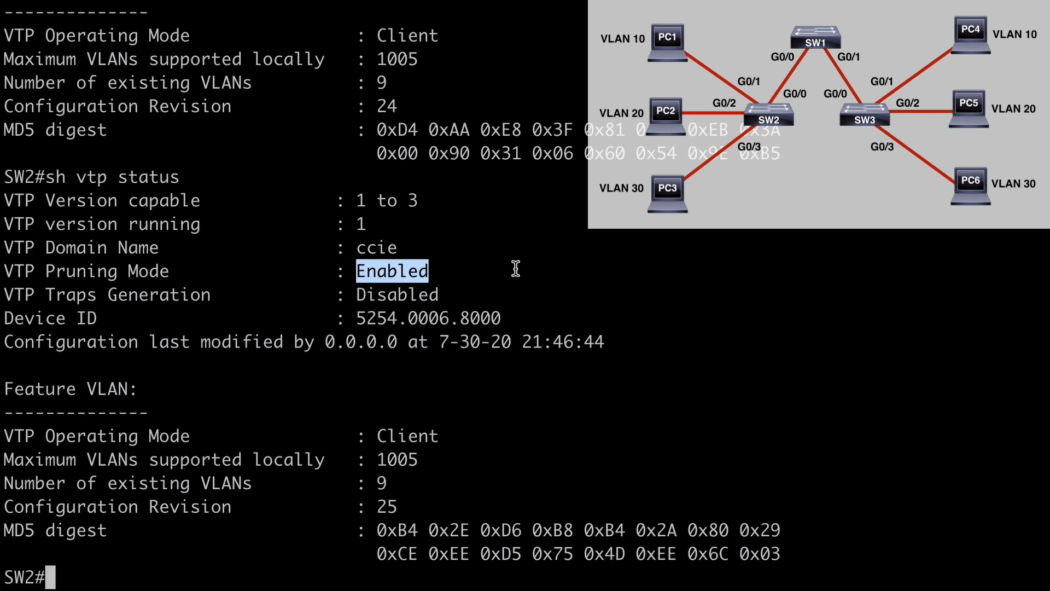
{"action": "mouse_move", "coordinate": [516, 227]}
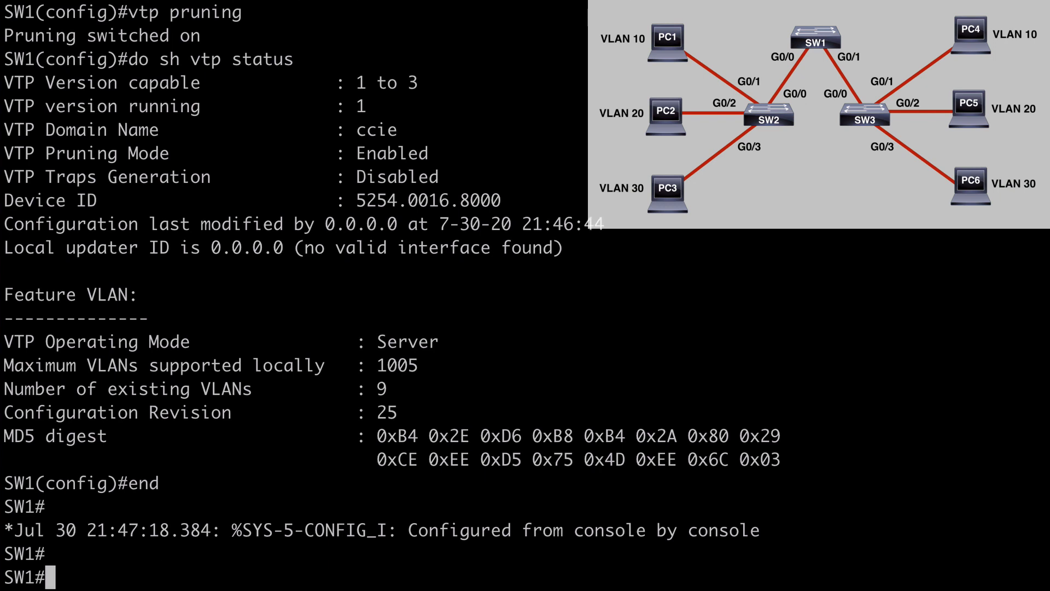
Step: Remove VLAN 20 from the pruning-eligible list on SW1 trunks Gi0/0 and Gi0/1
{"action": "type", "text": "conf t"}
{"action": "type", "text": "int range gig 0/0-1"}
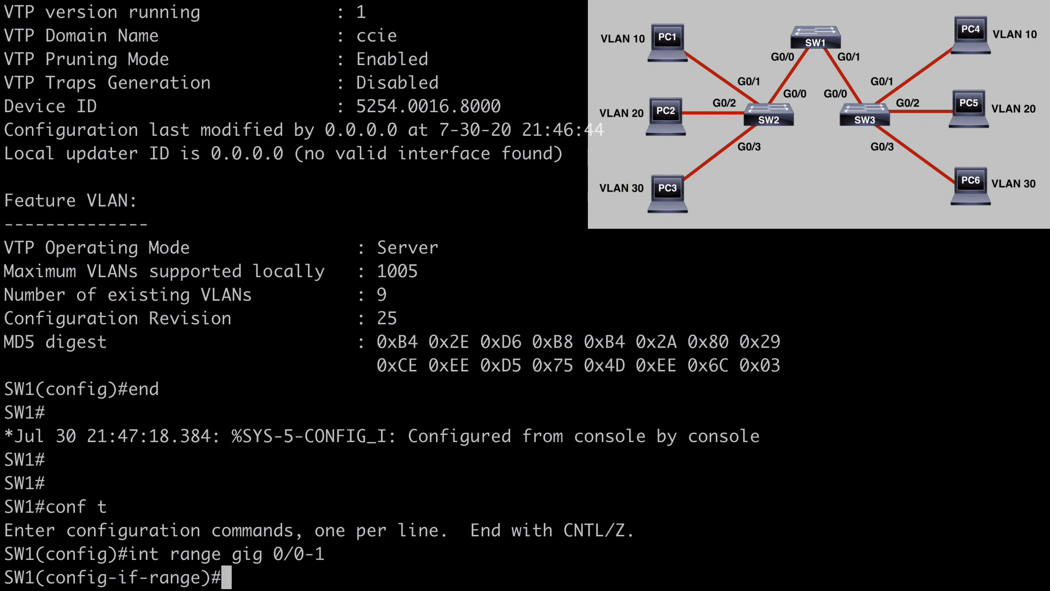
{"action": "type", "text": "switchport trunk"}
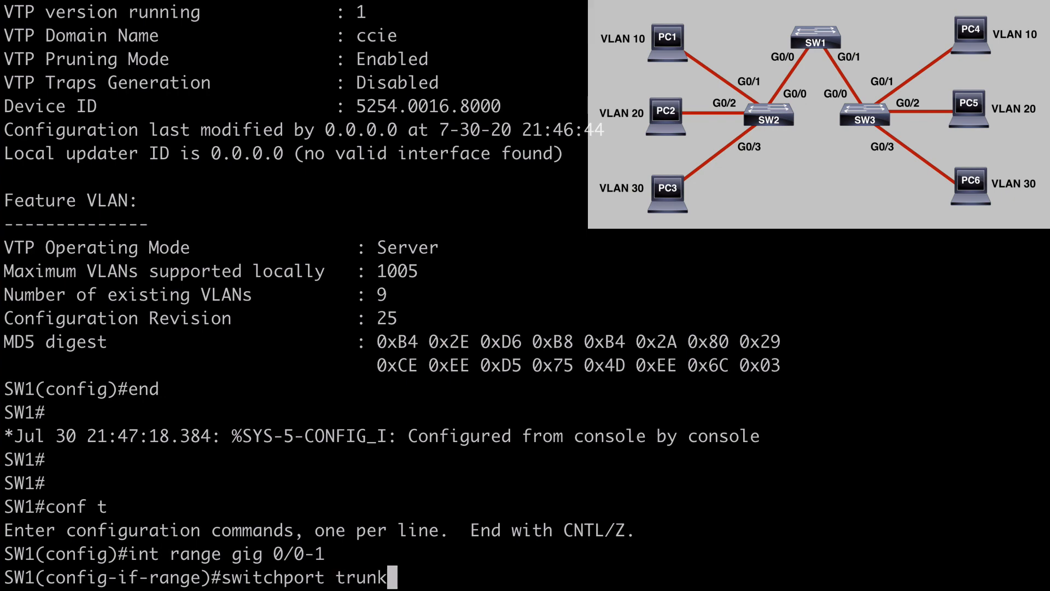
{"action": "type", "text": "?"}
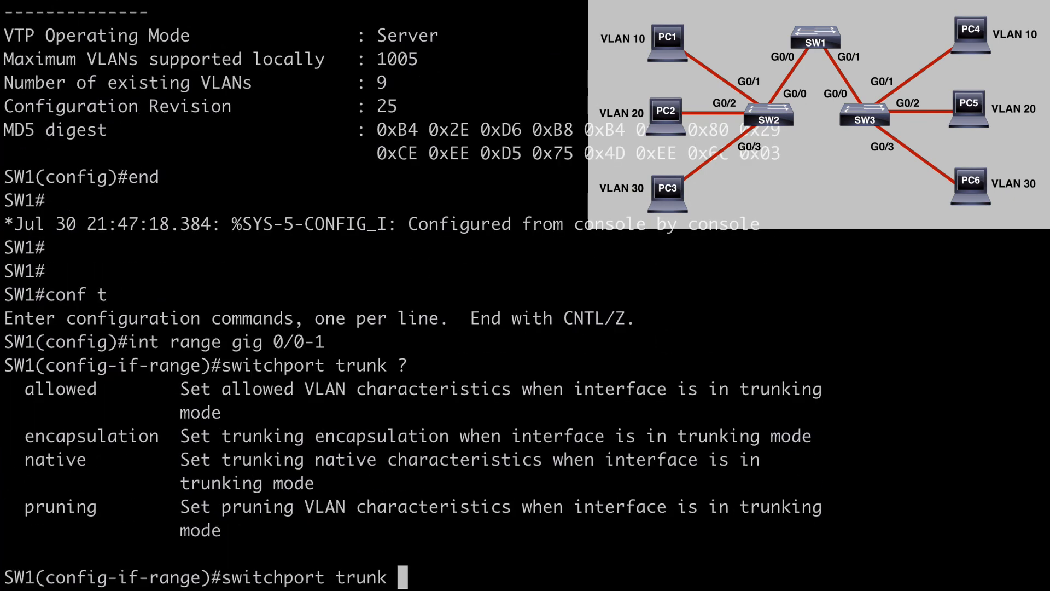
{"action": "mouse_move", "coordinate": [317, 337]}
{"action": "type", "text": " p"}
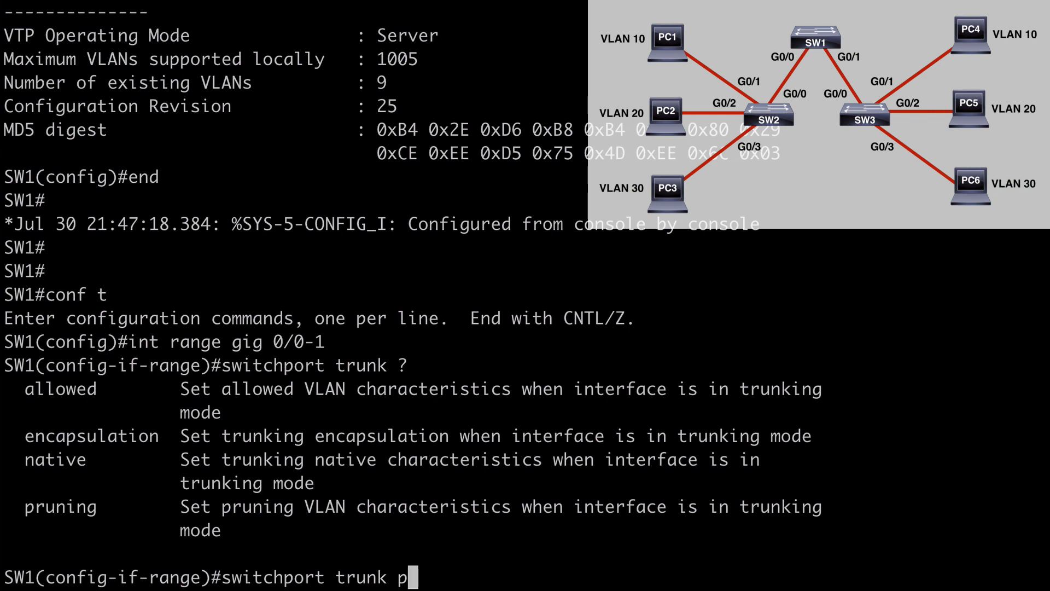
{"action": "type", "text": "runing"}
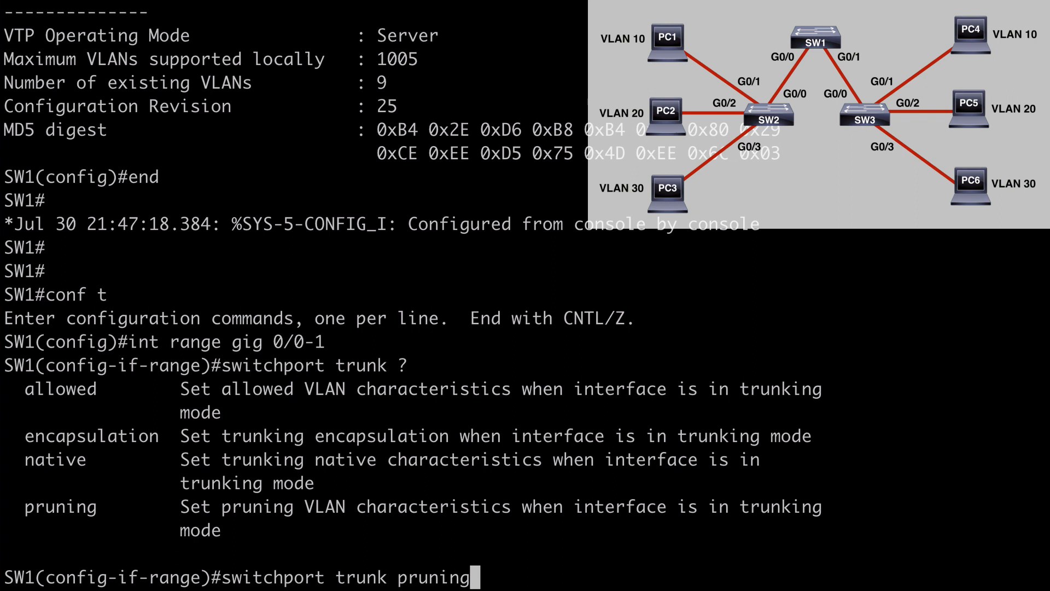
{"action": "type", "text": "\" \""}
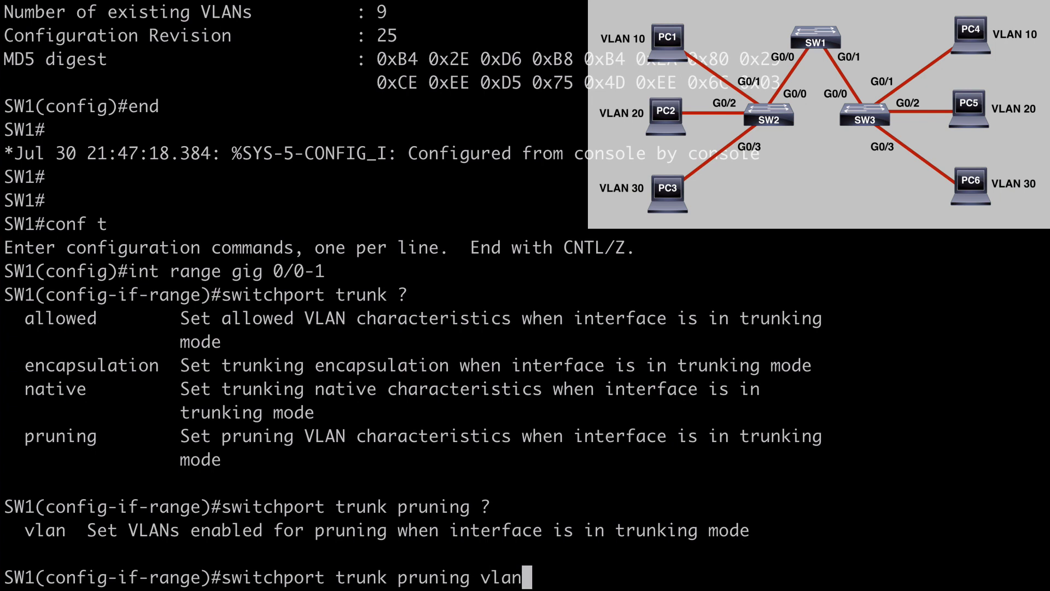
{"action": "type", "text": "remove"}
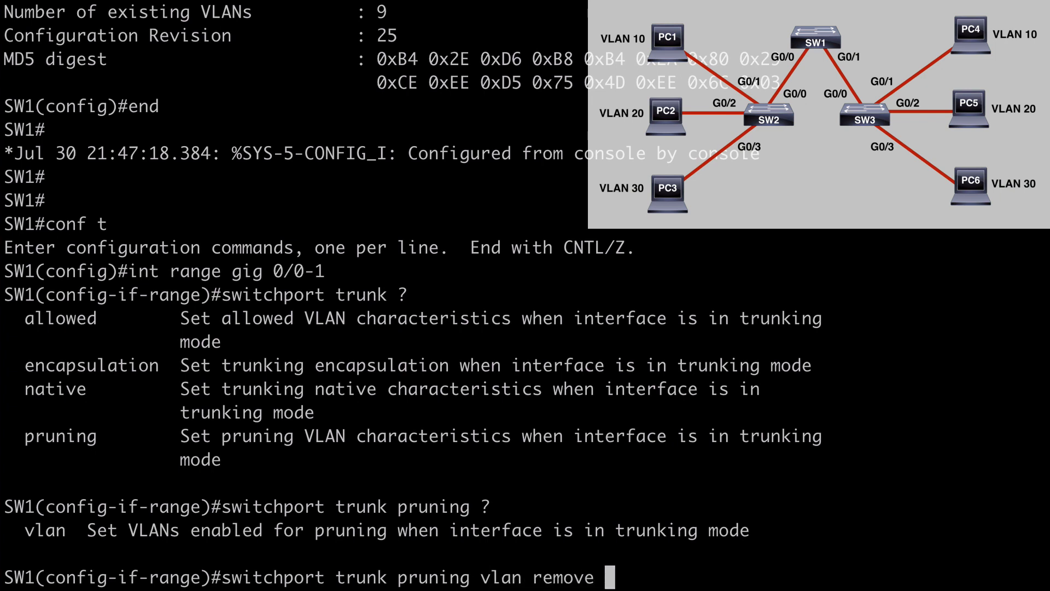
{"action": "type", "text": "20"}
{"action": "type", "text": "end"}
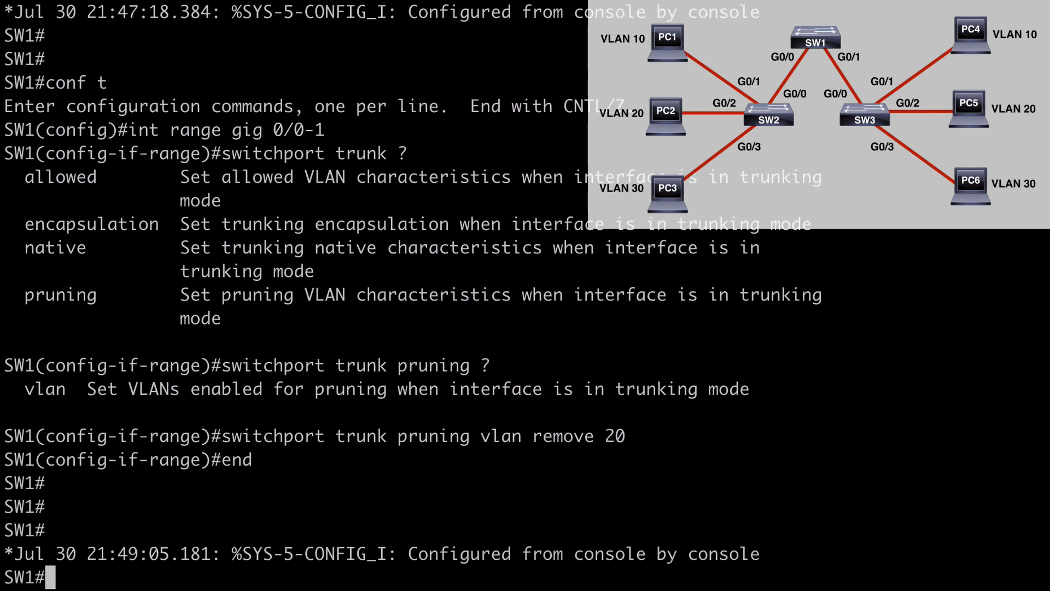
Step: Display the VLAN table on SW1 with 'sh vlan'
{"action": "type", "text": "sh vlan"}
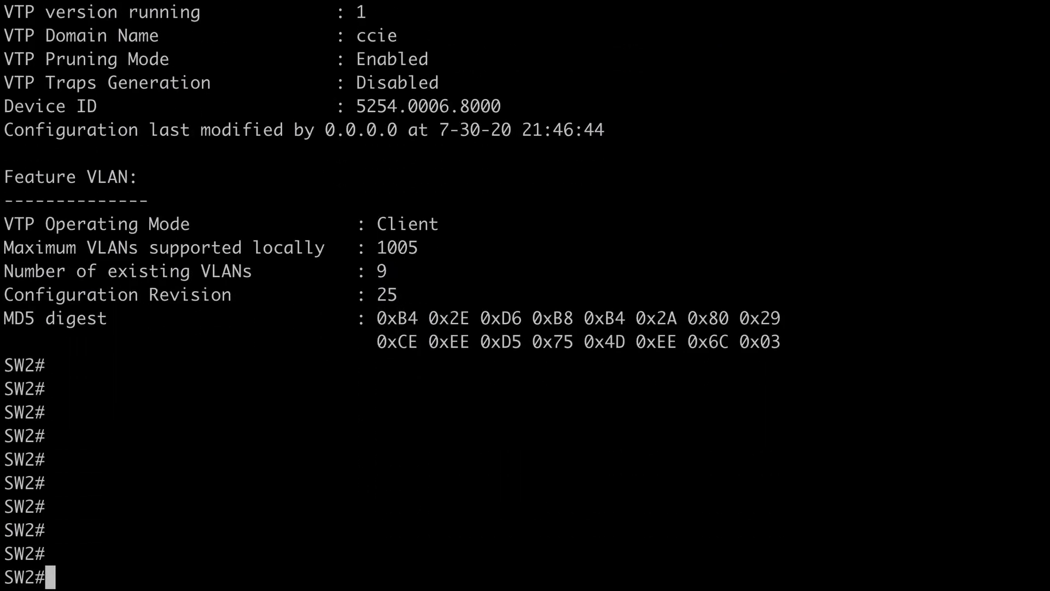
Step: Configure SW2 Gi0/1 as an access port in VLAN 10 with voice VLAN 200
{"action": "type", "text": "conf t"}
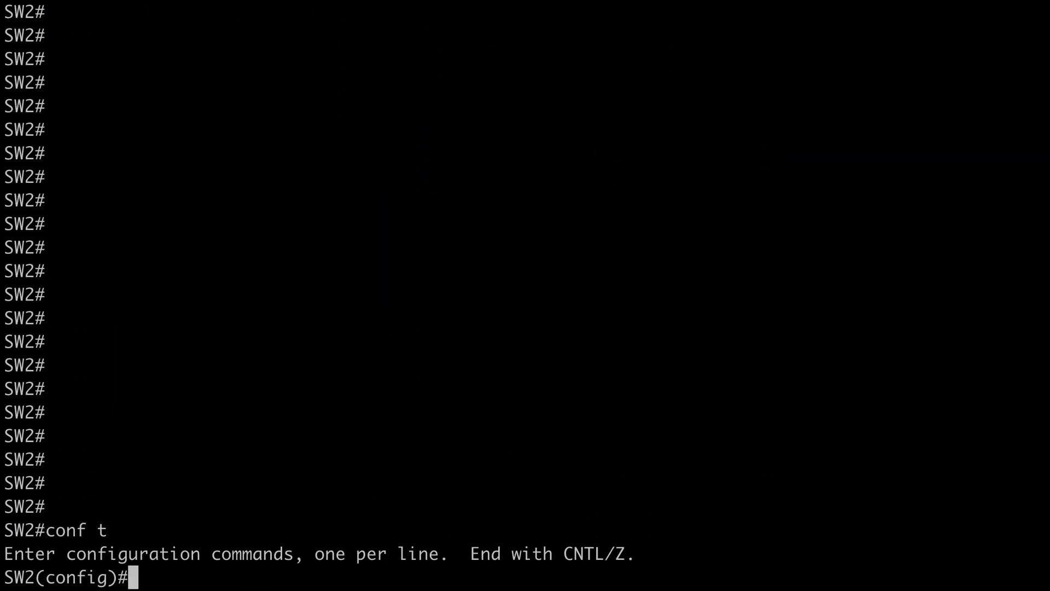
{"action": "type", "text": "int gig 0/1"}
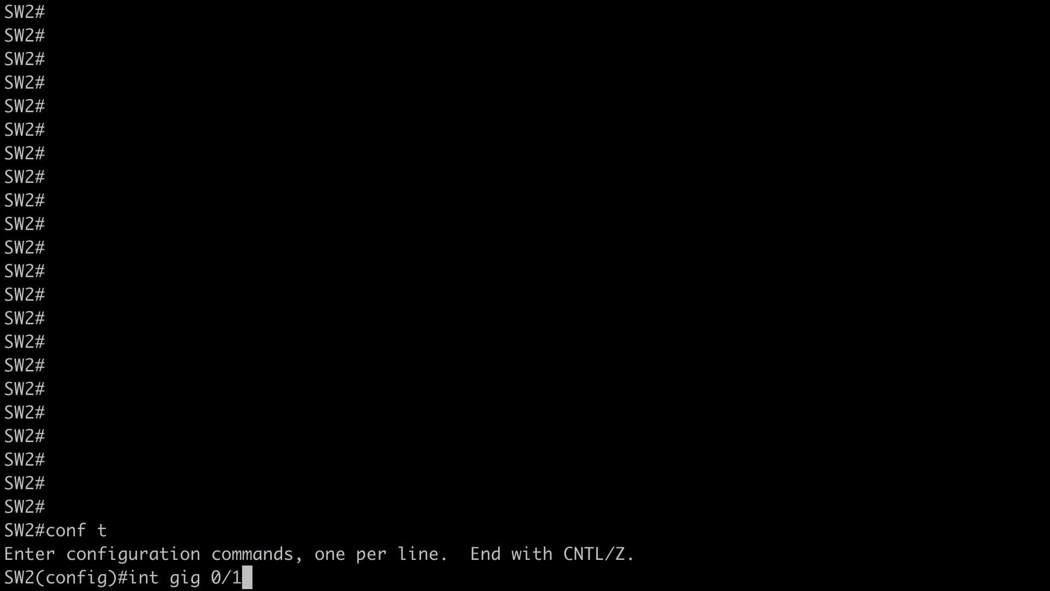
{"action": "key", "text": "enter"}
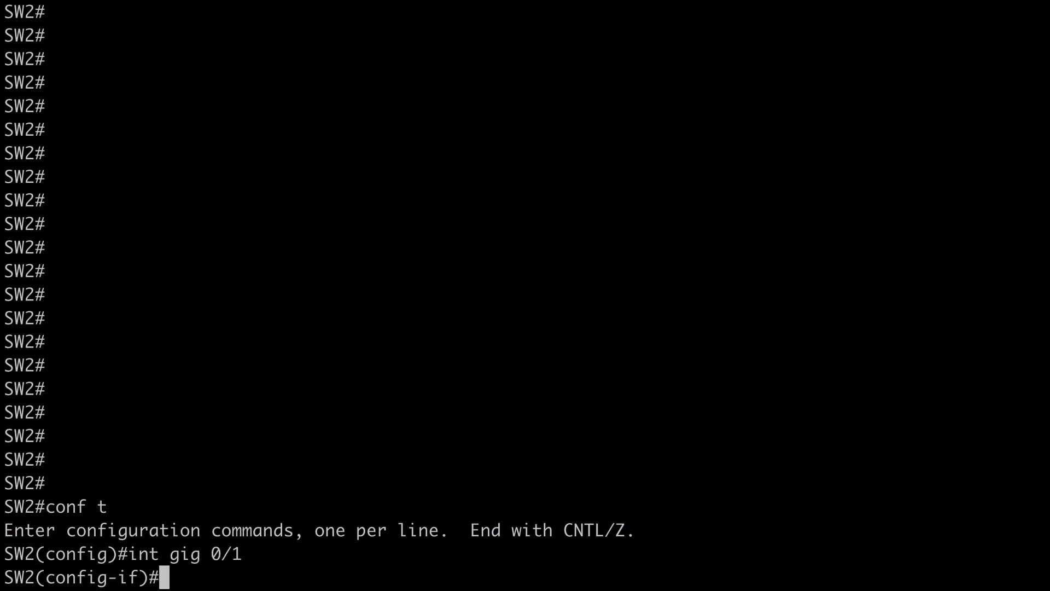
{"action": "type", "text": "switchport mode acces"}
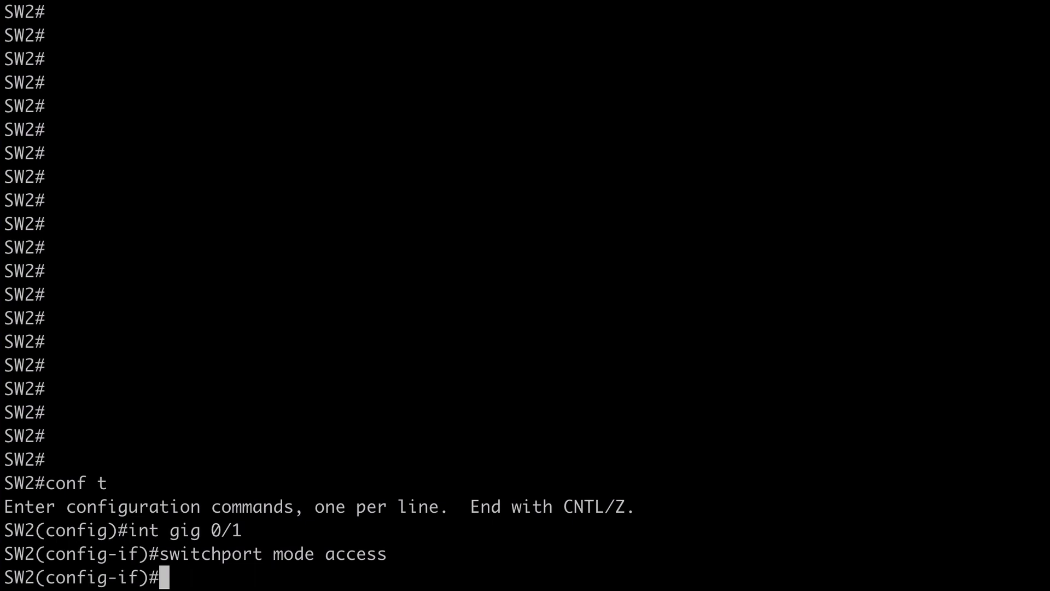
{"action": "type", "text": "switchport access vlan"}
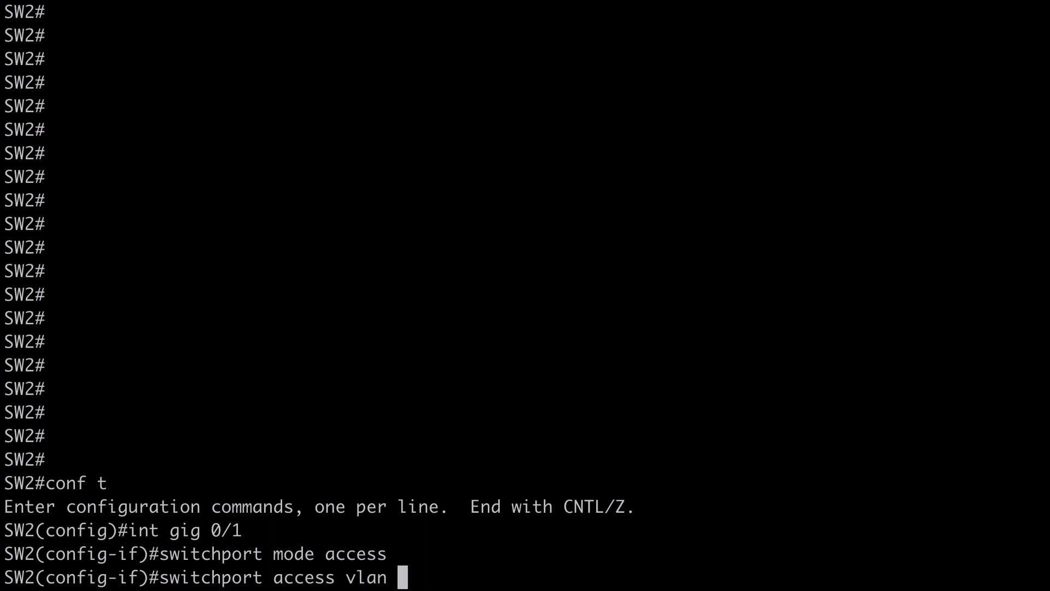
{"action": "type", "text": "10"}
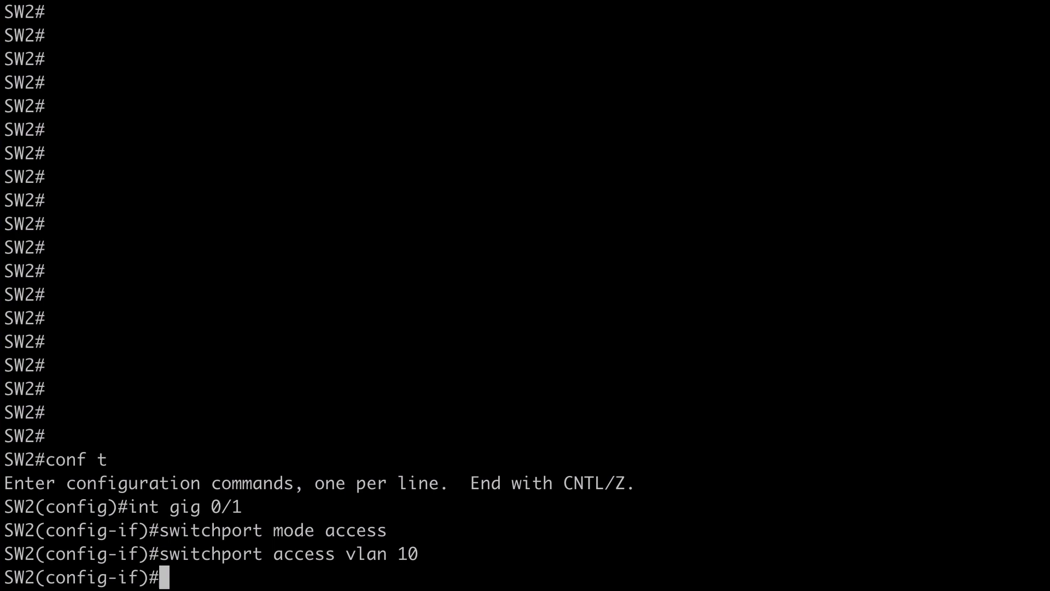
{"action": "type", "text": "switchp"}
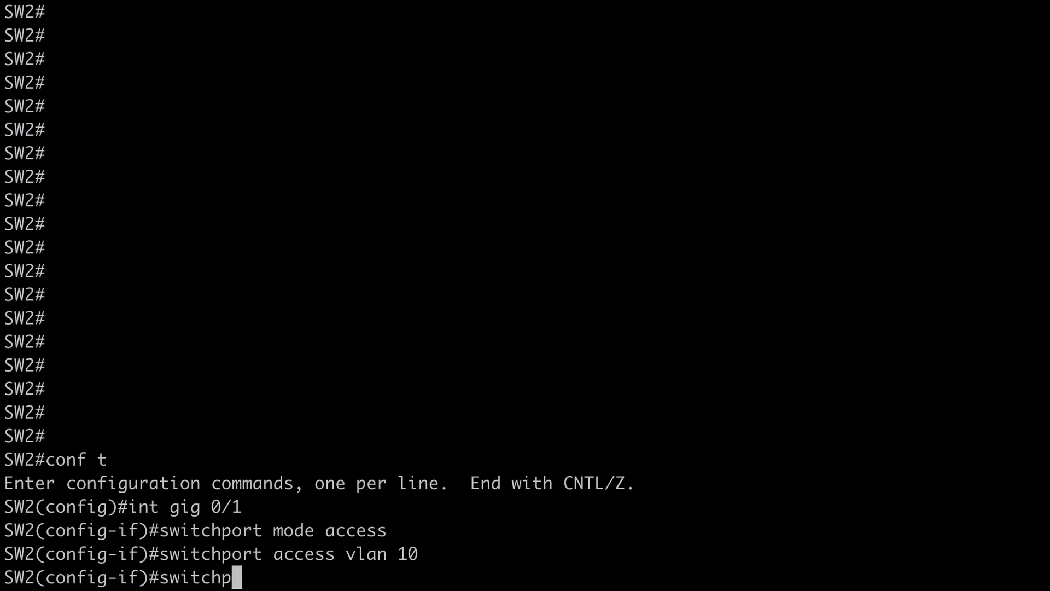
{"action": "type", "text": "ort voice"}
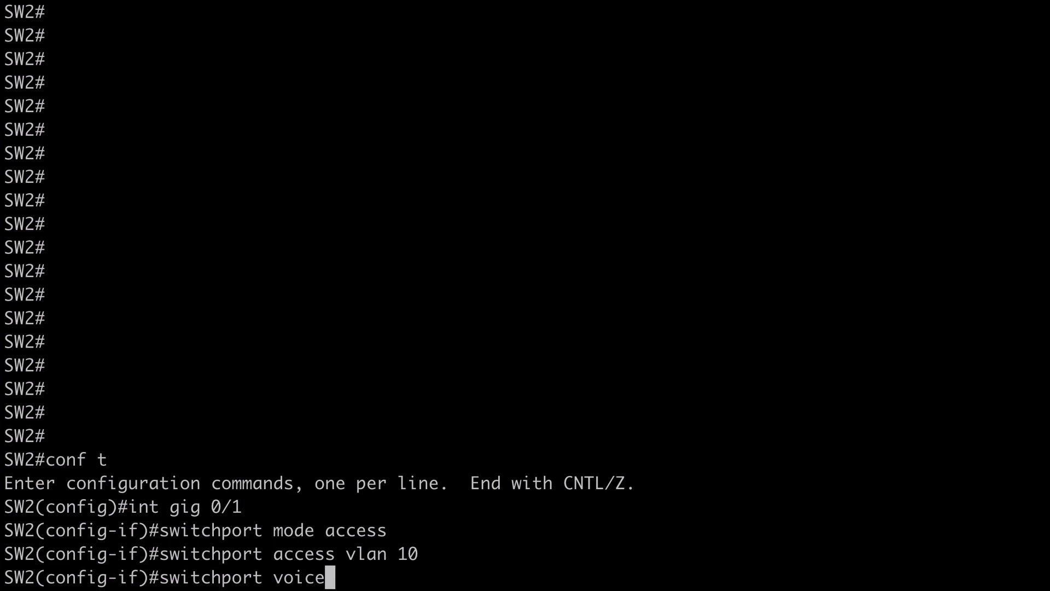
{"action": "type", "text": "vlan"}
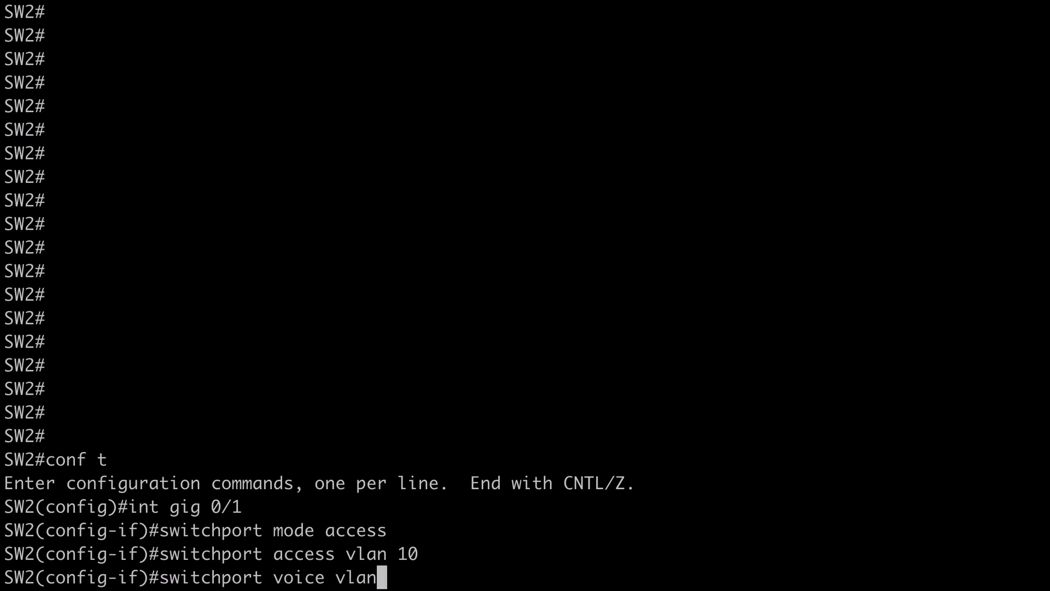
{"action": "type", "text": "200"}
{"action": "type", "text": "sh int gig 0/1 switchport"}
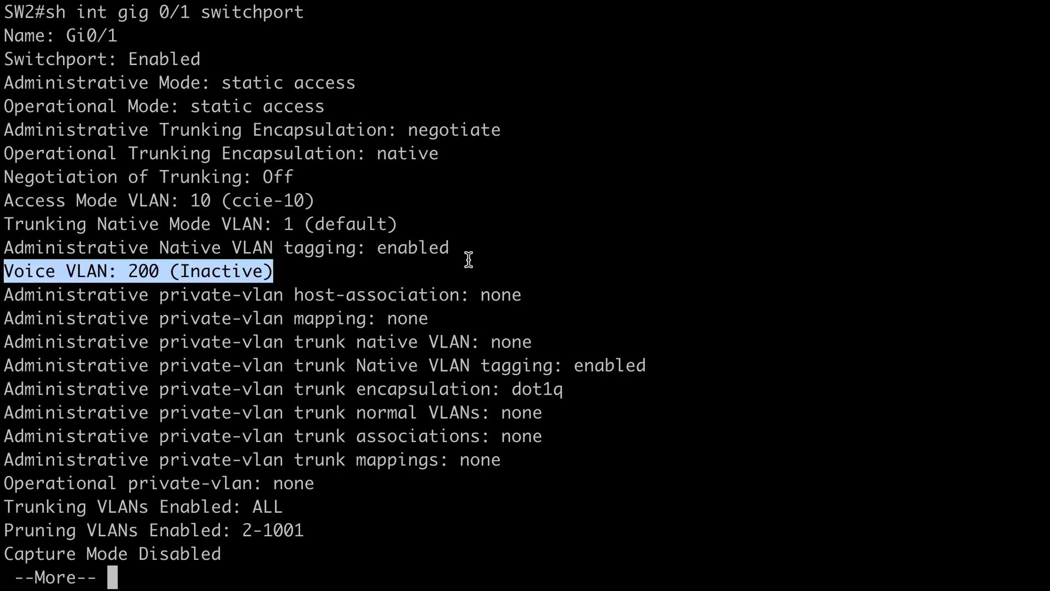
{"action": "mouse_move", "coordinate": [692, 263]}
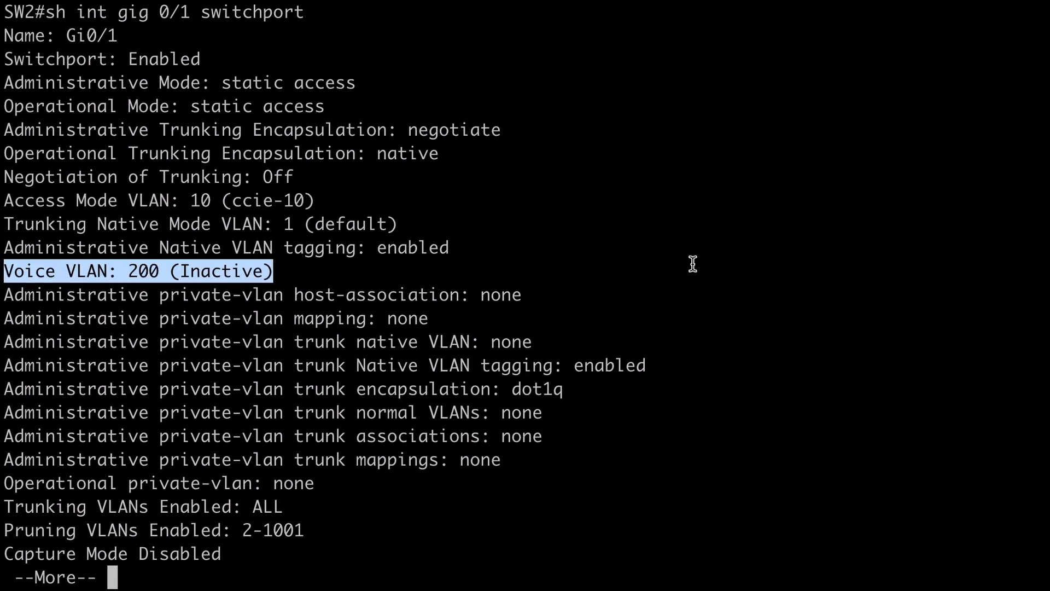